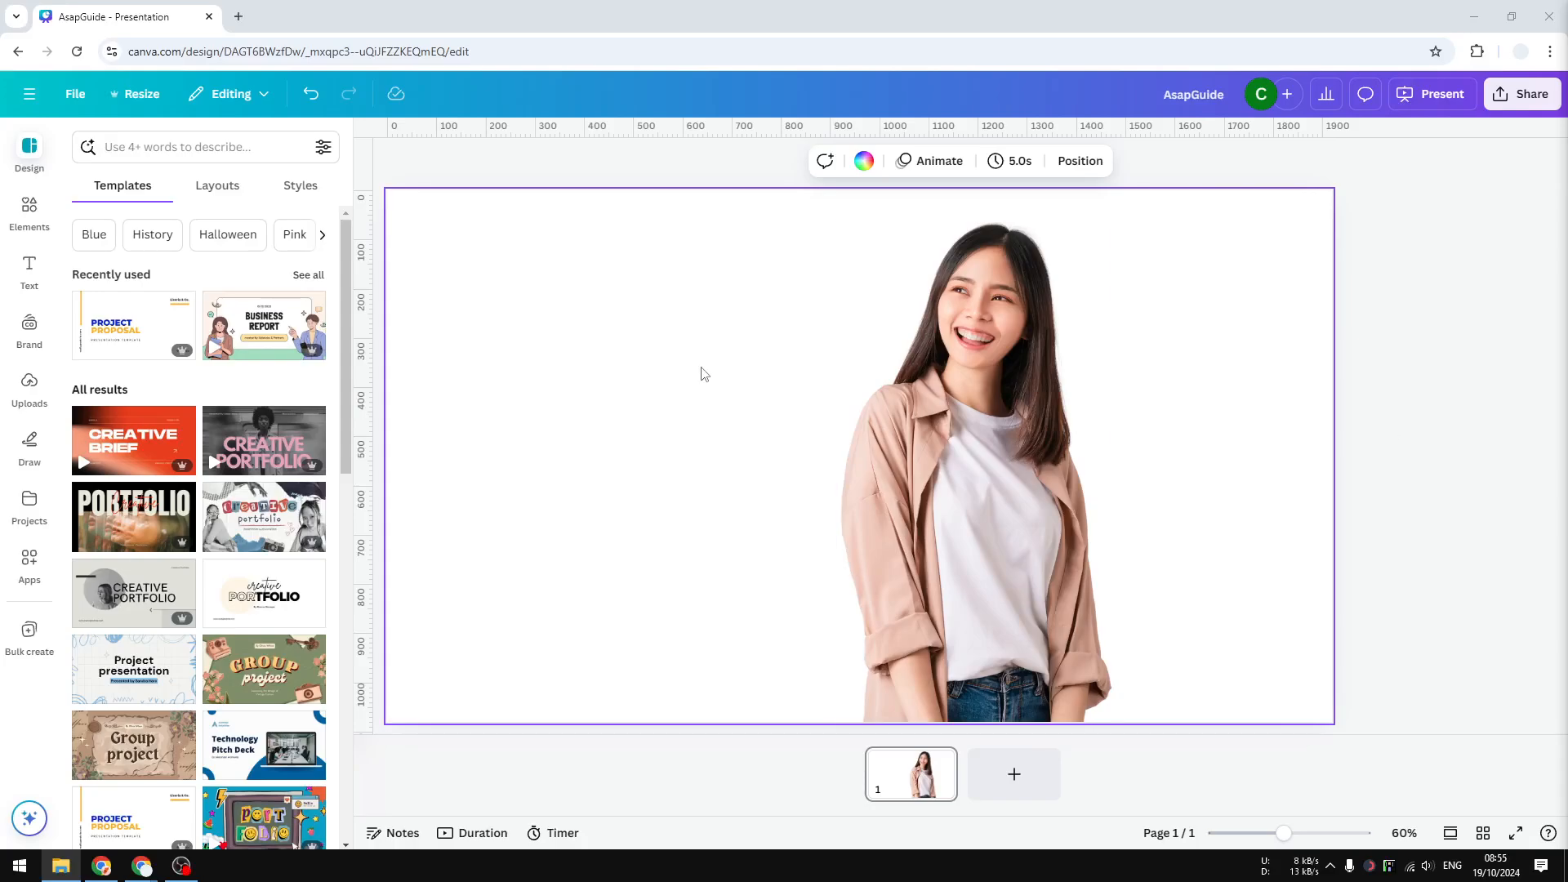
pyautogui.moveTo(671, 381)
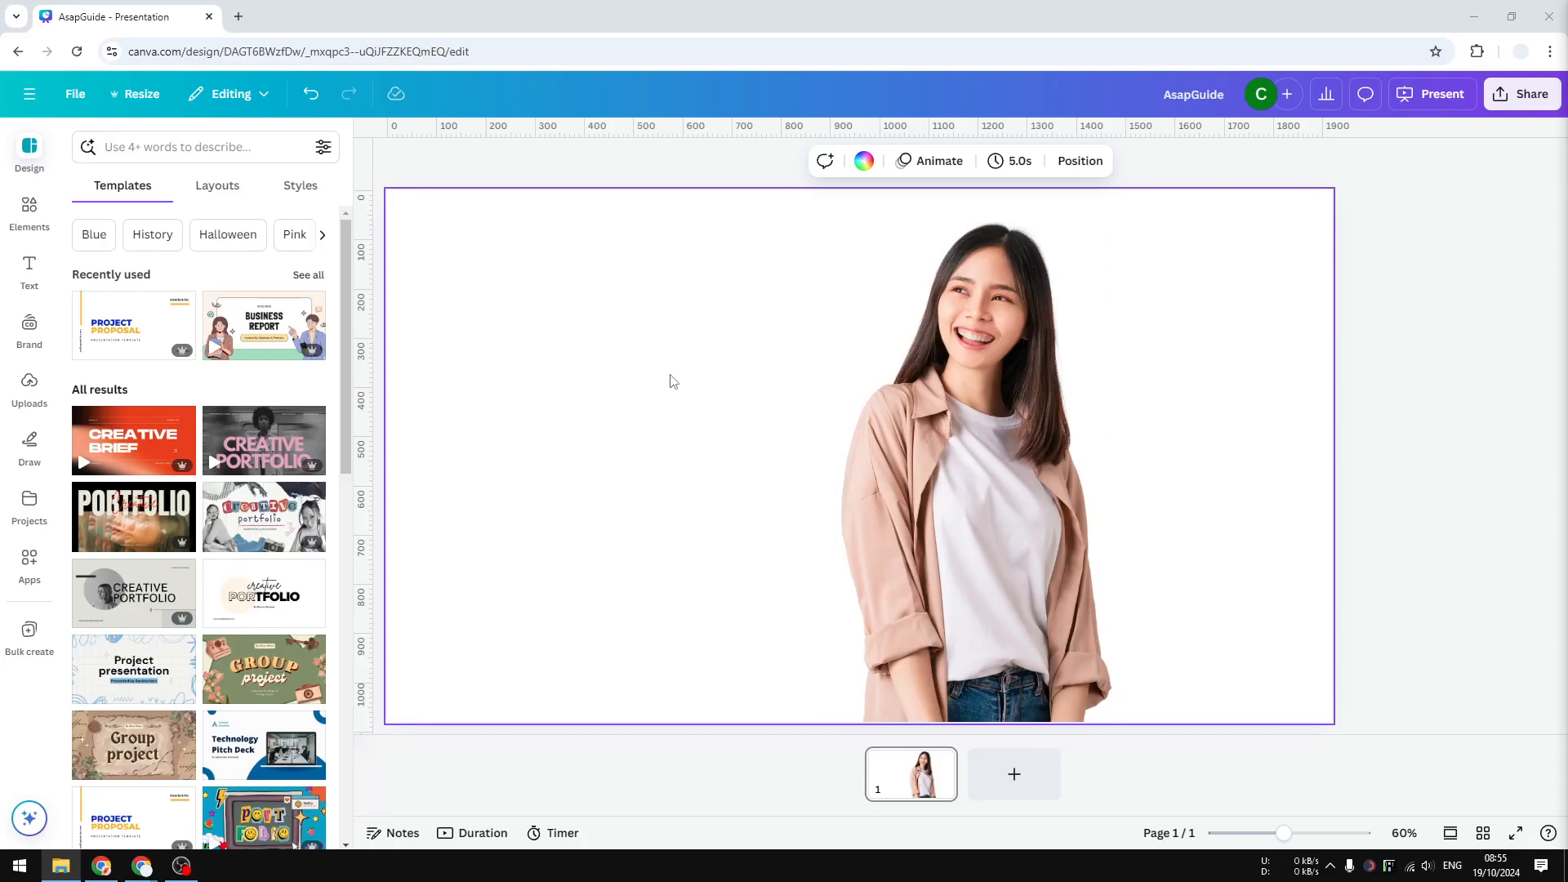
pyautogui.moveTo(784, 451)
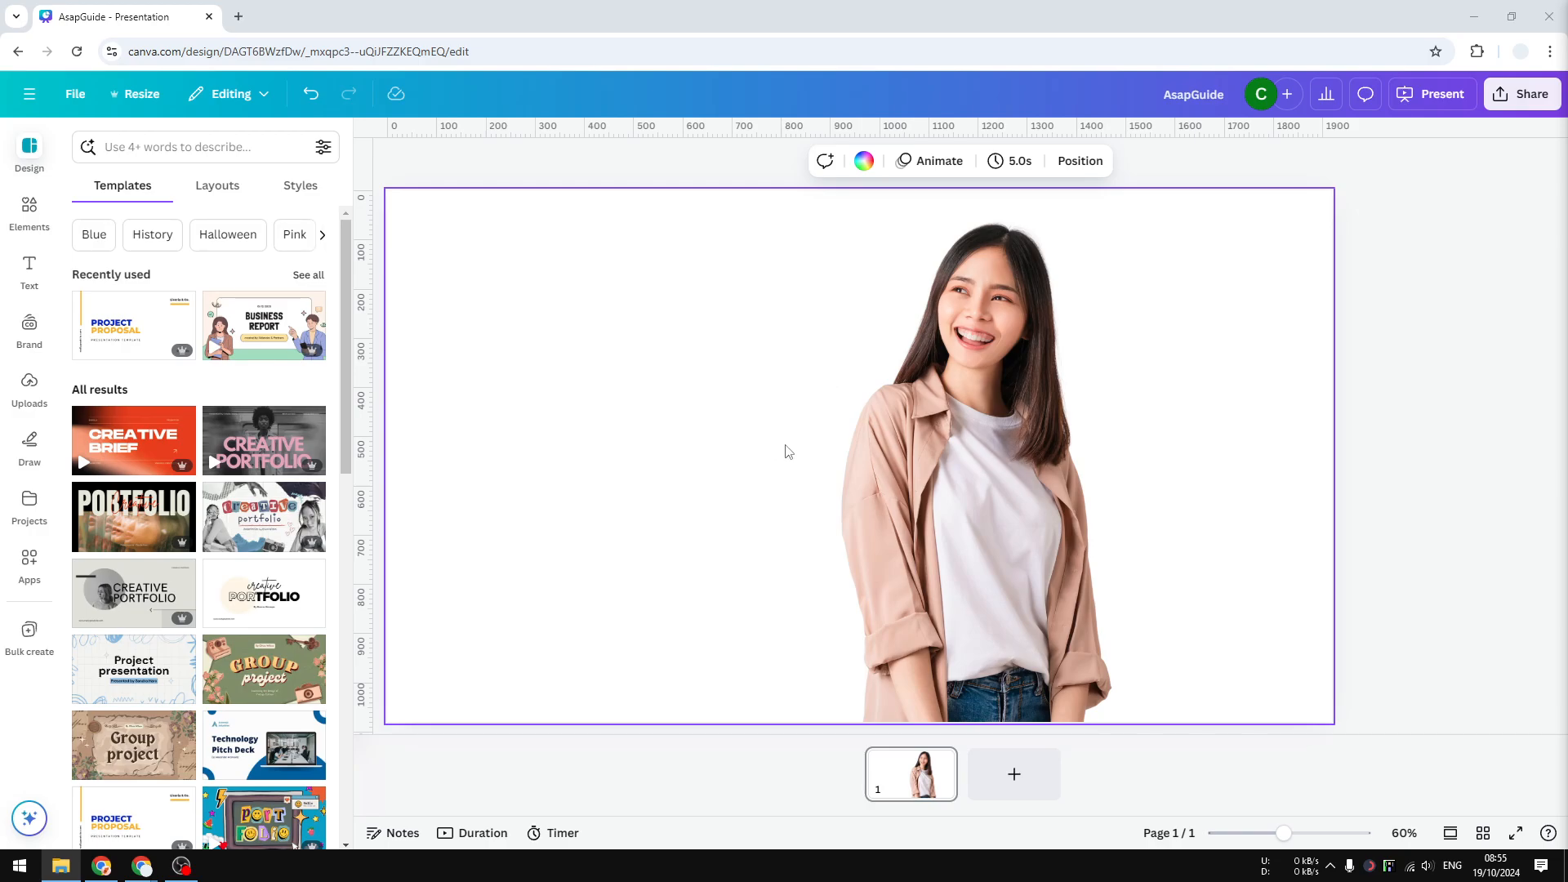
pyautogui.moveTo(779, 409)
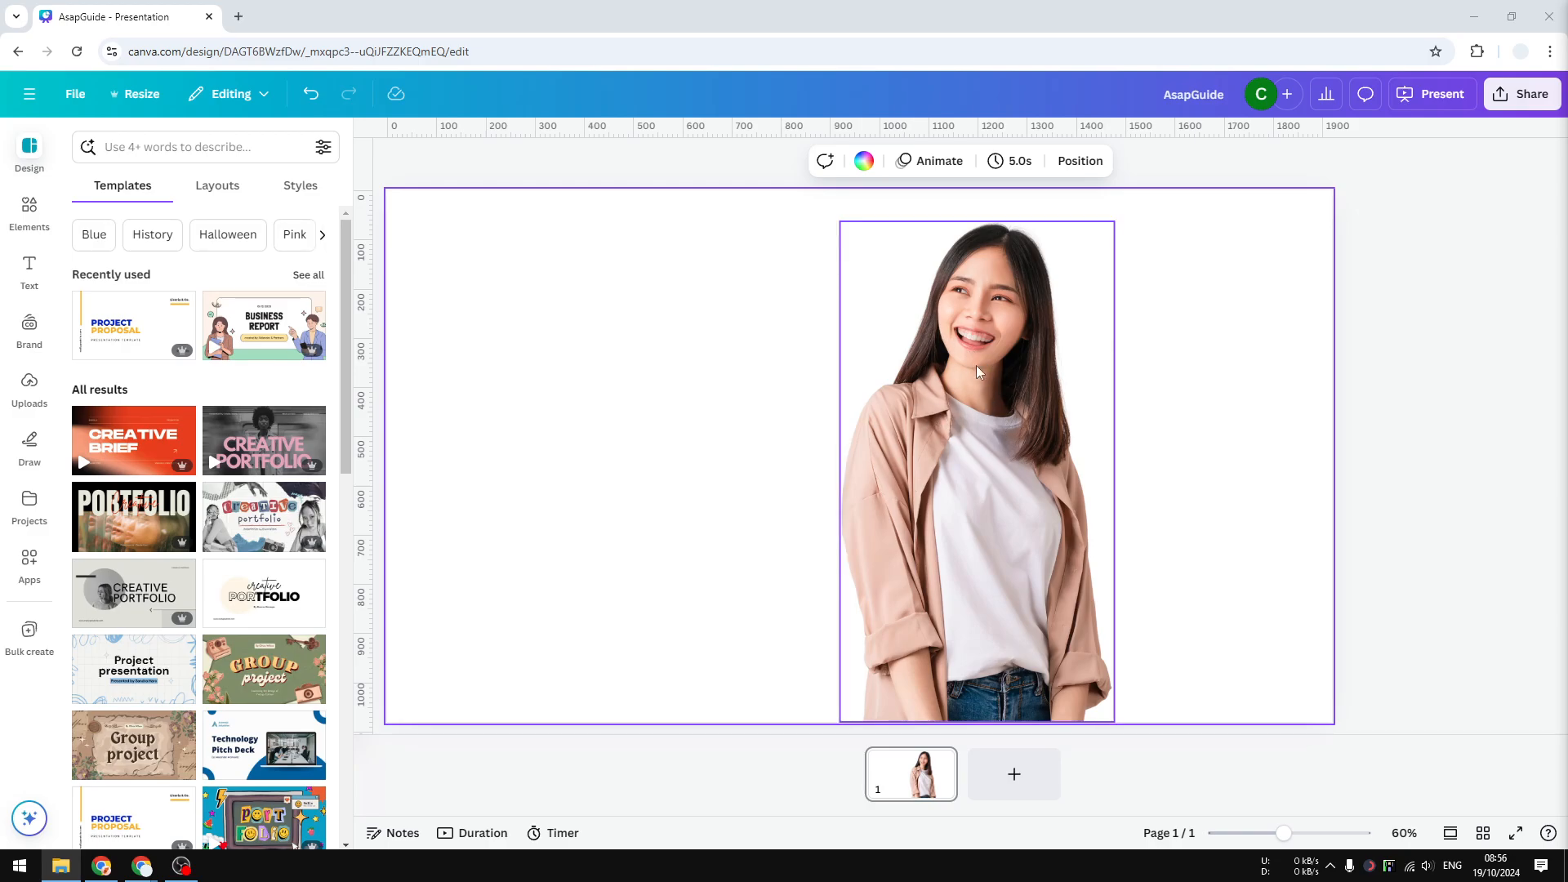
# Step: Deselect the woman and browse Photos results for 'Empty park'
pyautogui.click(1206, 392)
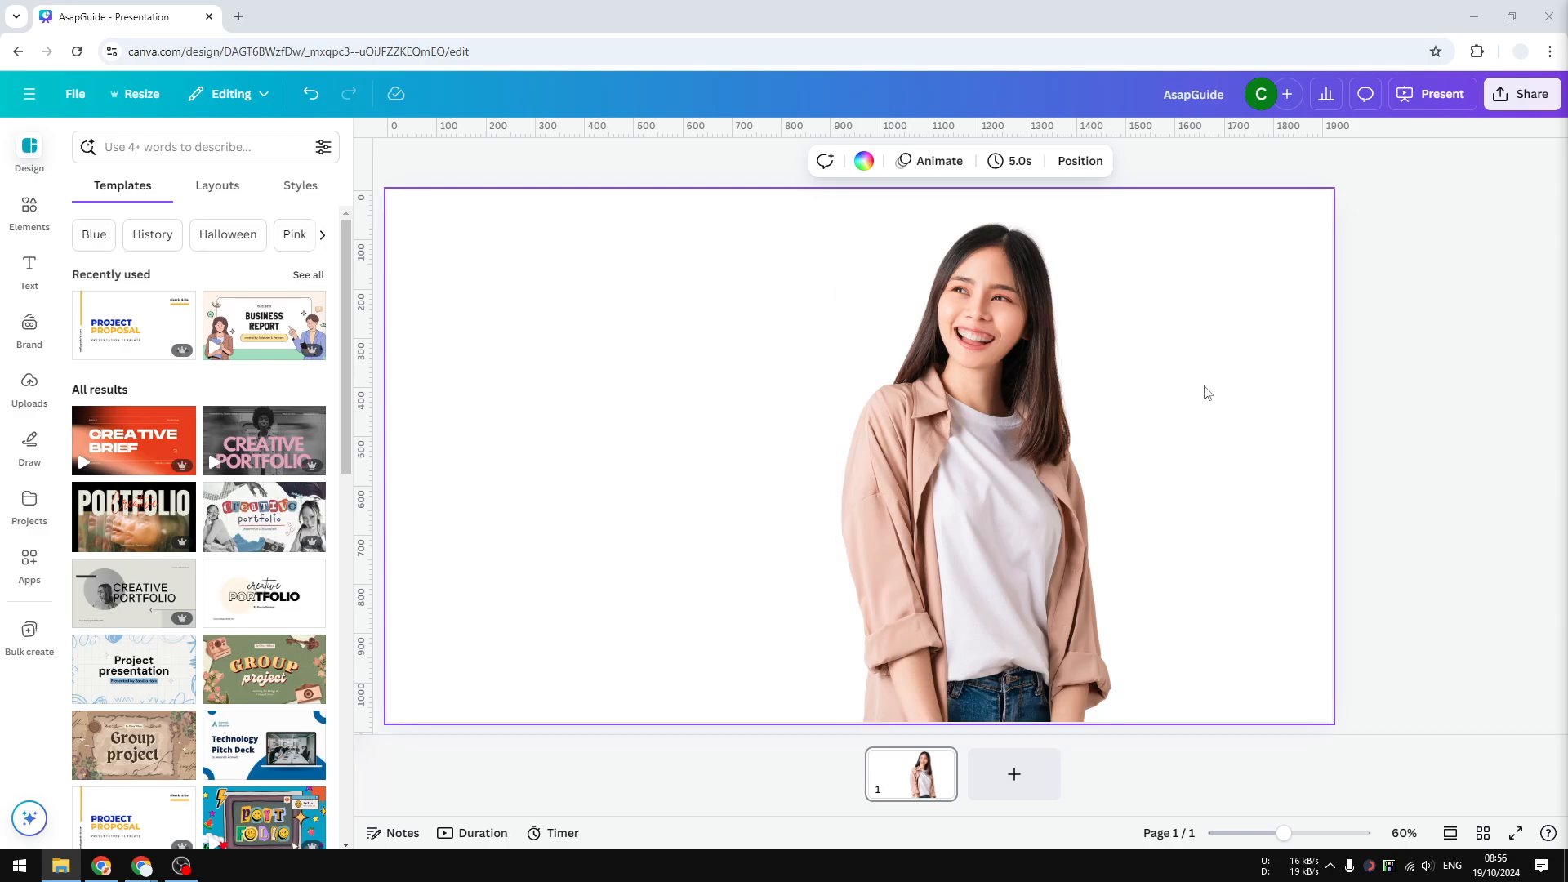
pyautogui.moveTo(548, 357)
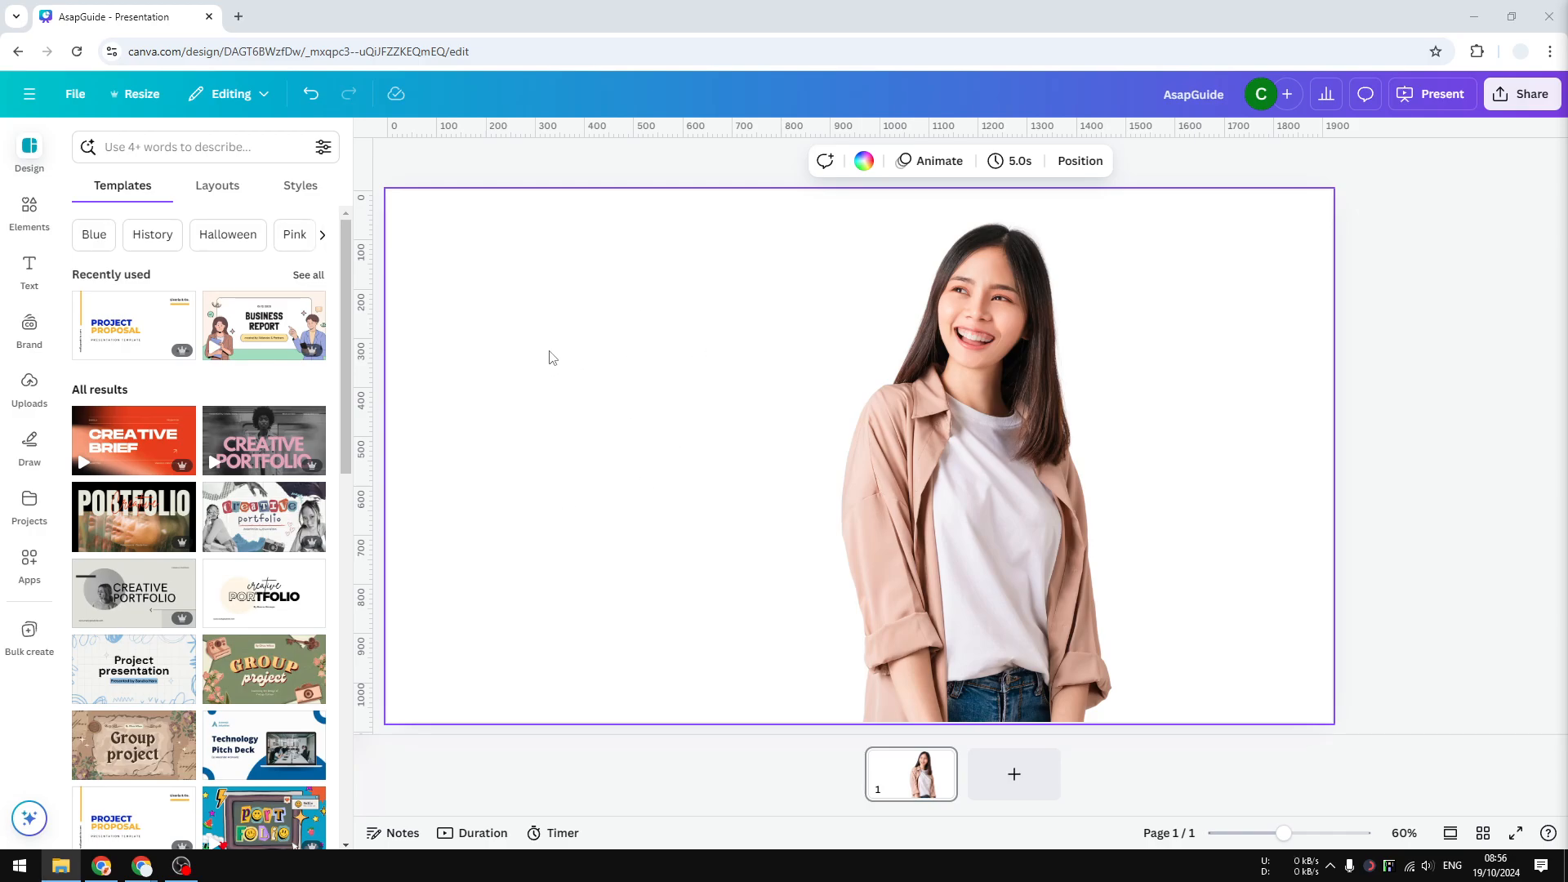
pyautogui.moveTo(555, 414)
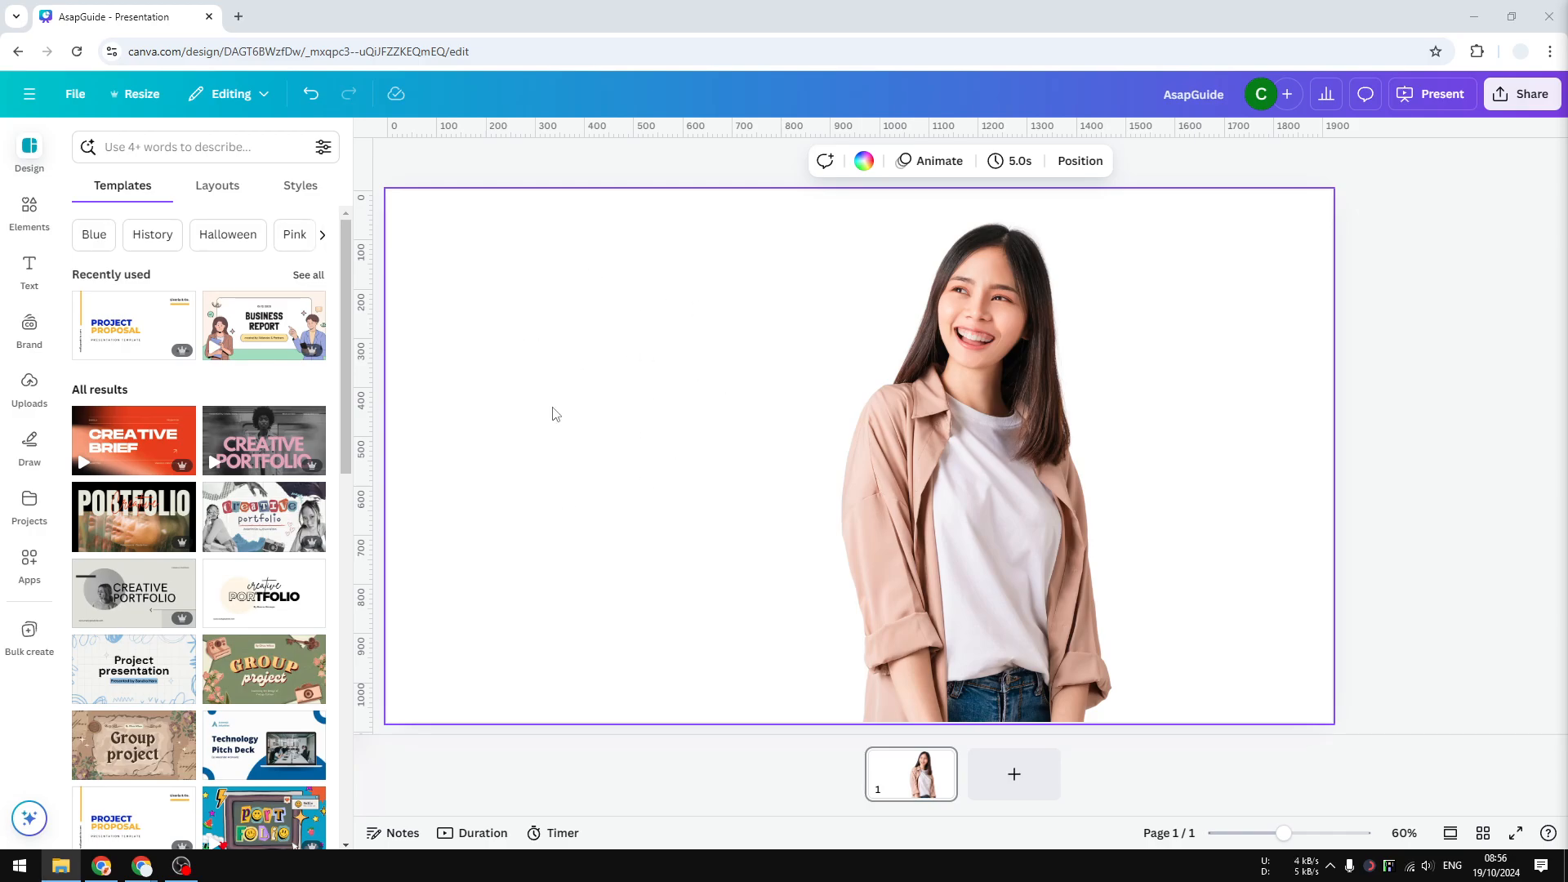
pyautogui.moveTo(529, 321)
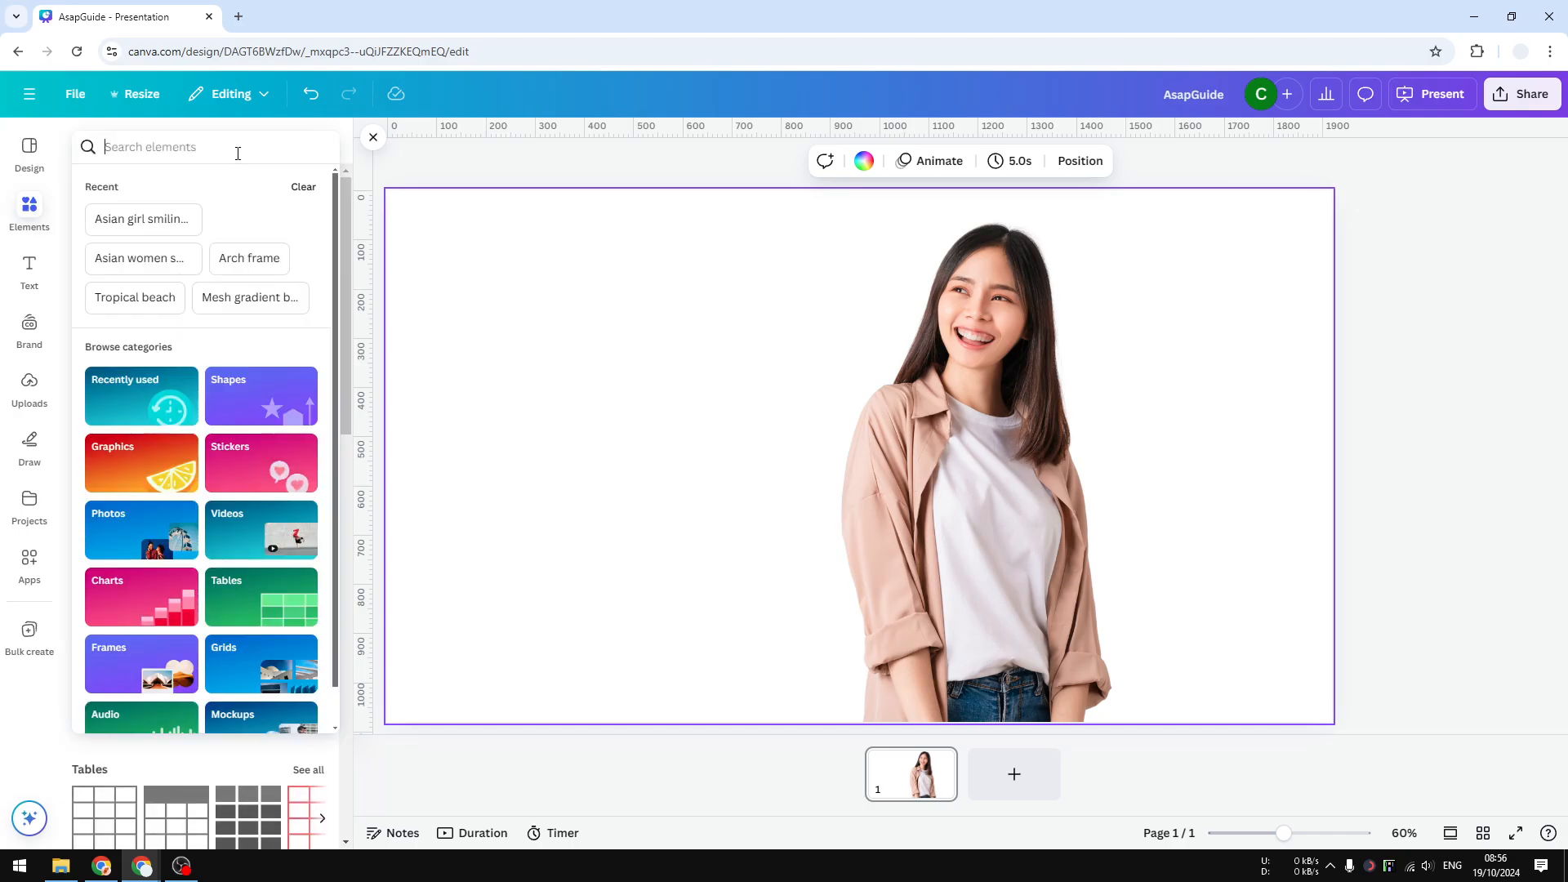
pyautogui.write('Empt')
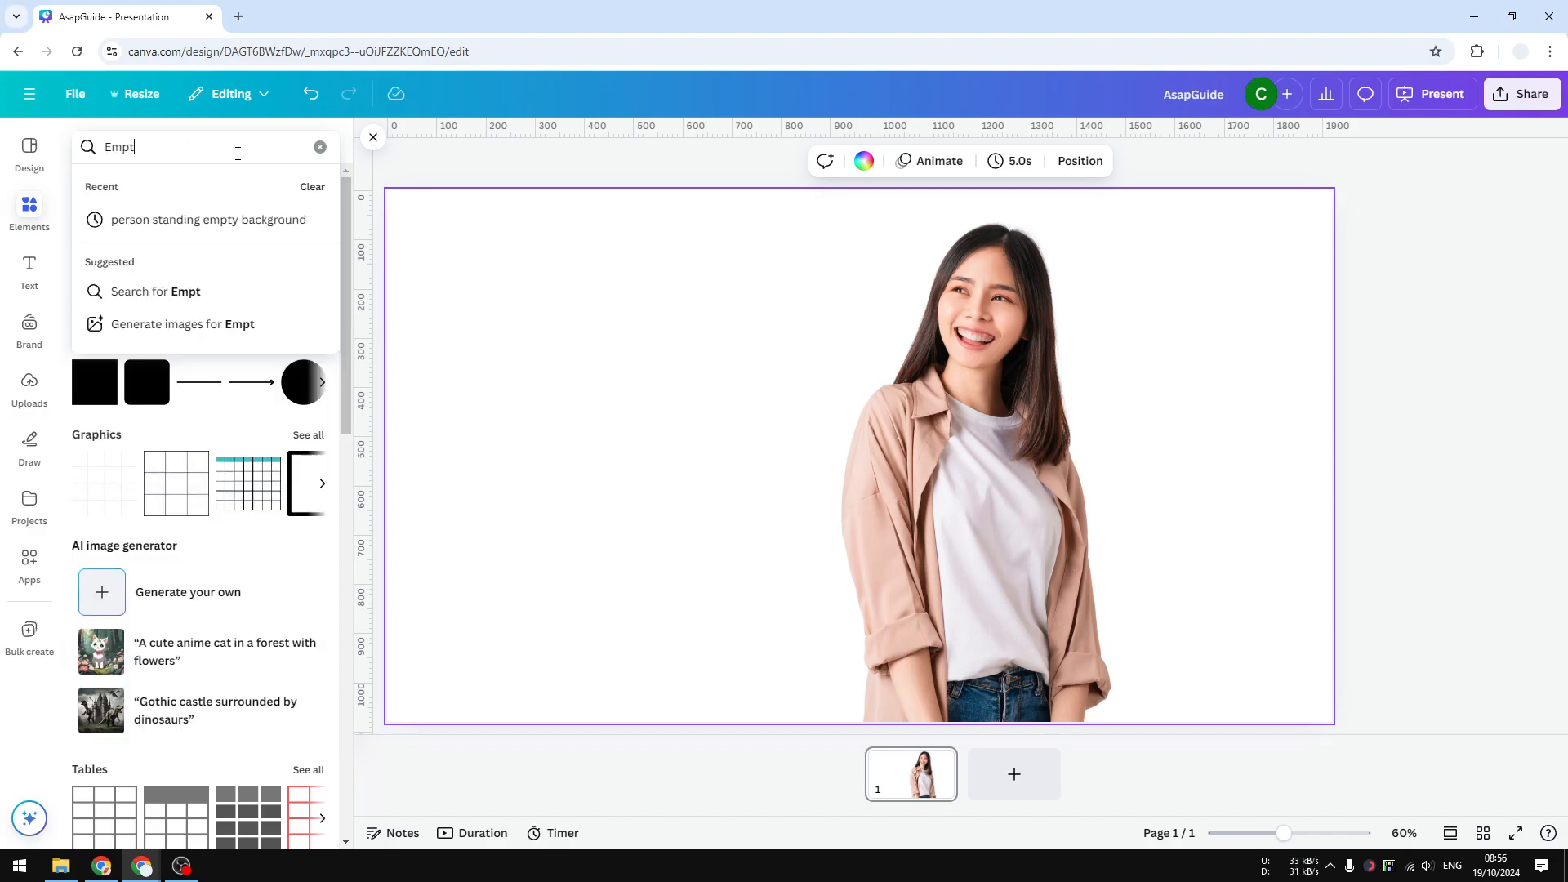
pyautogui.write('Empty park')
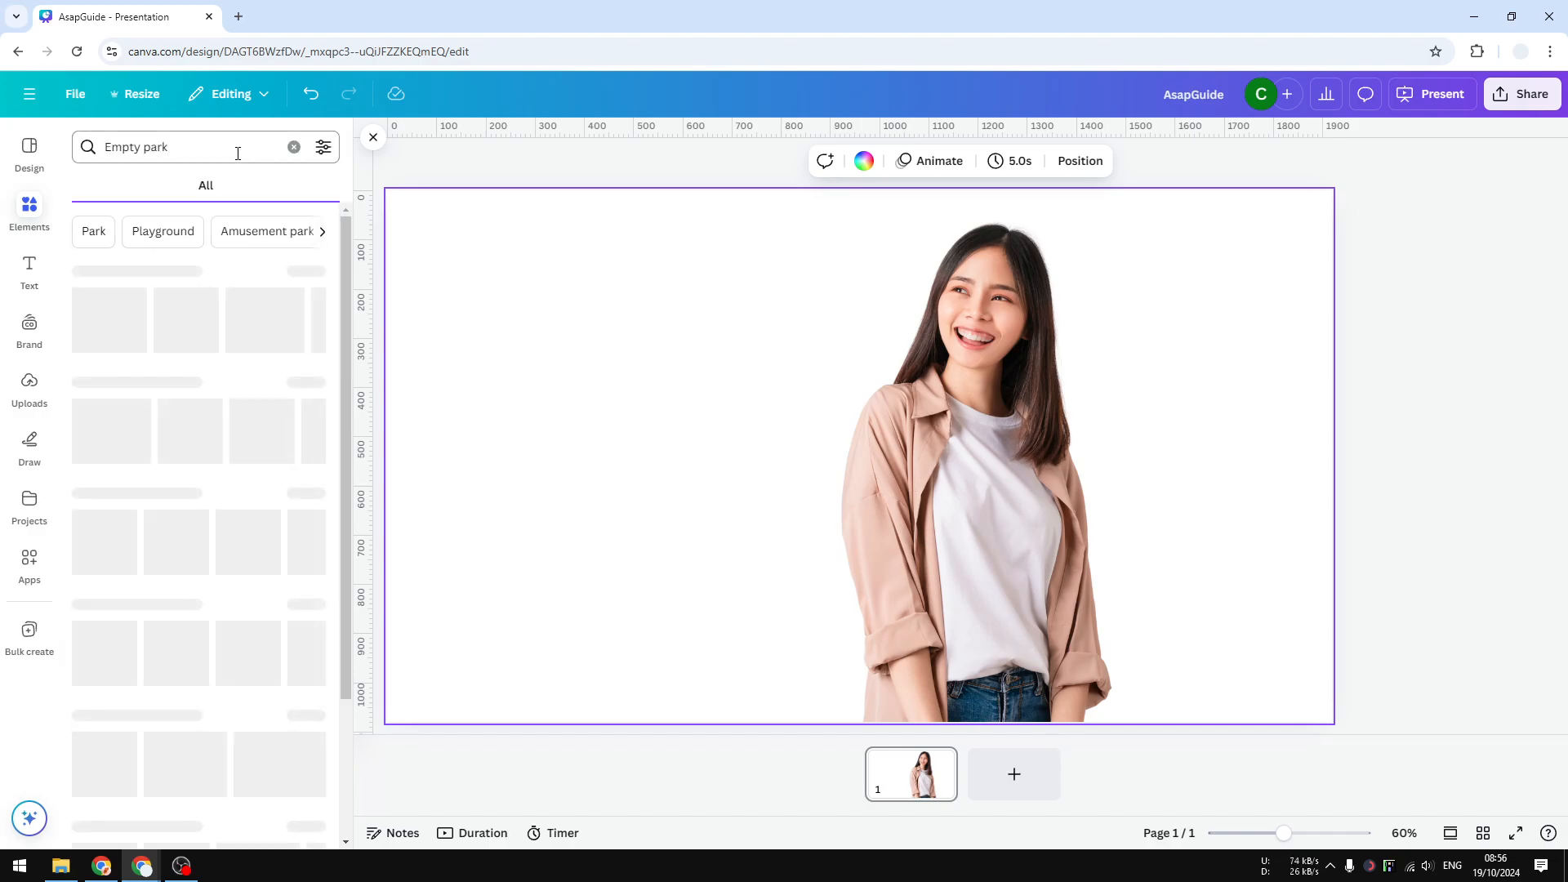
pyautogui.click(126, 185)
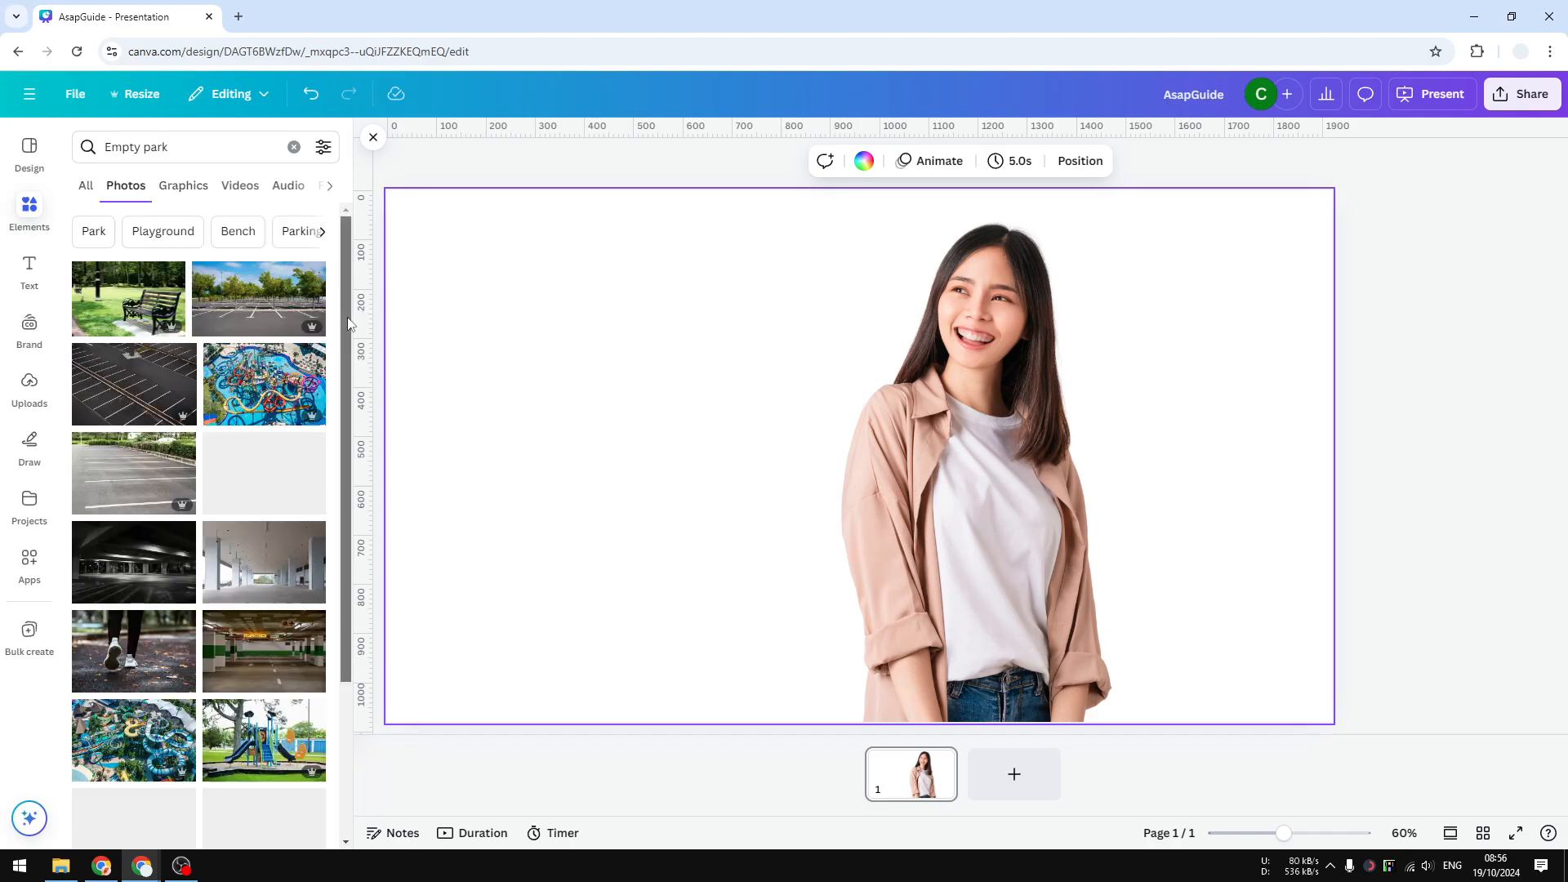
pyautogui.scroll(-3)
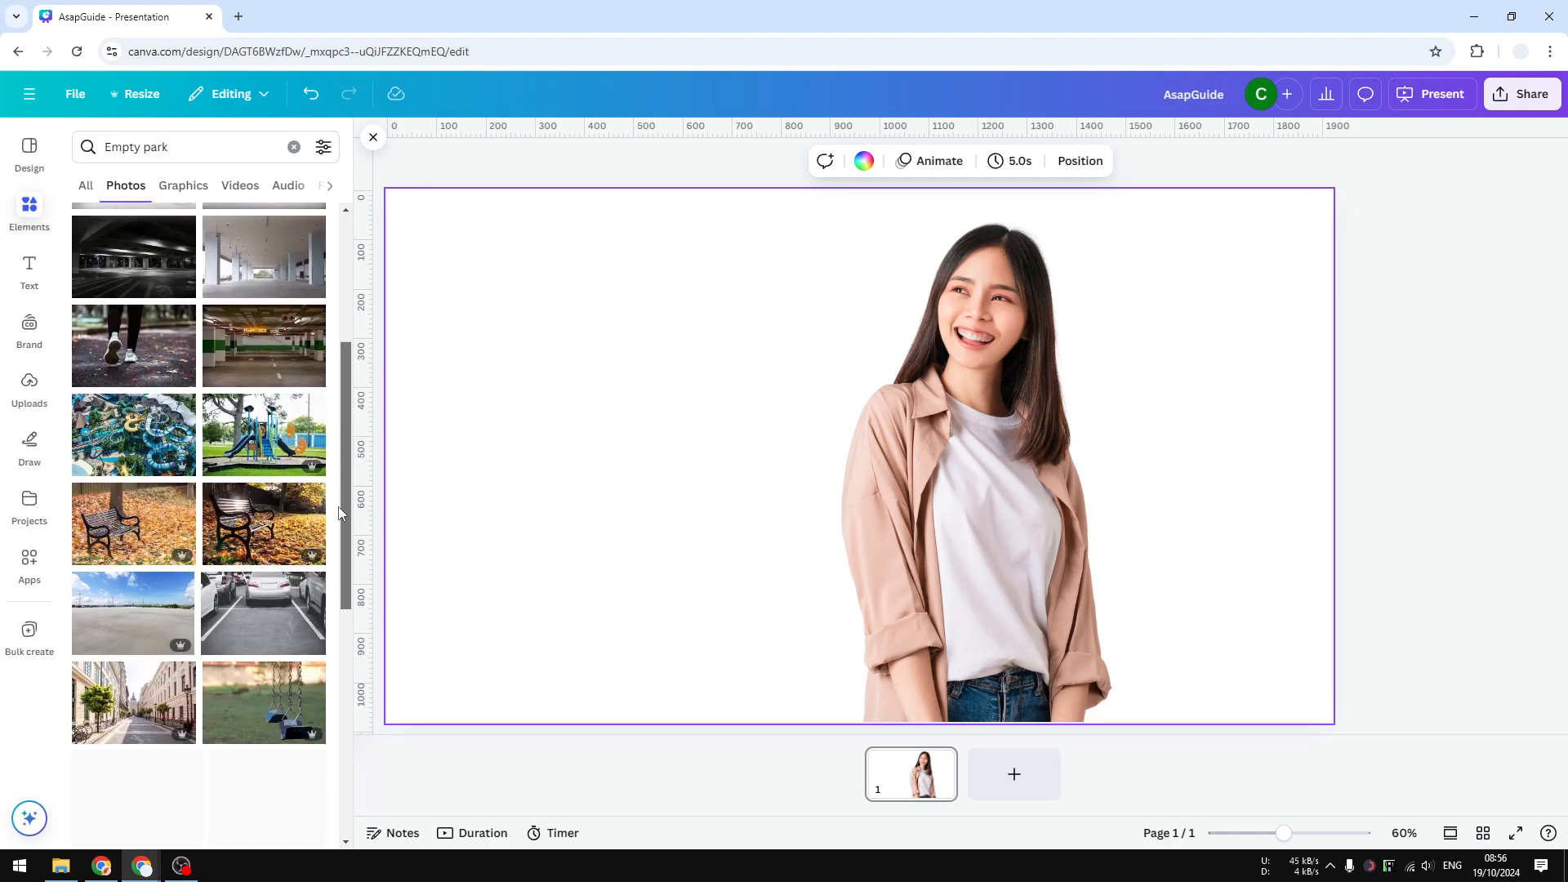
pyautogui.scroll(-3)
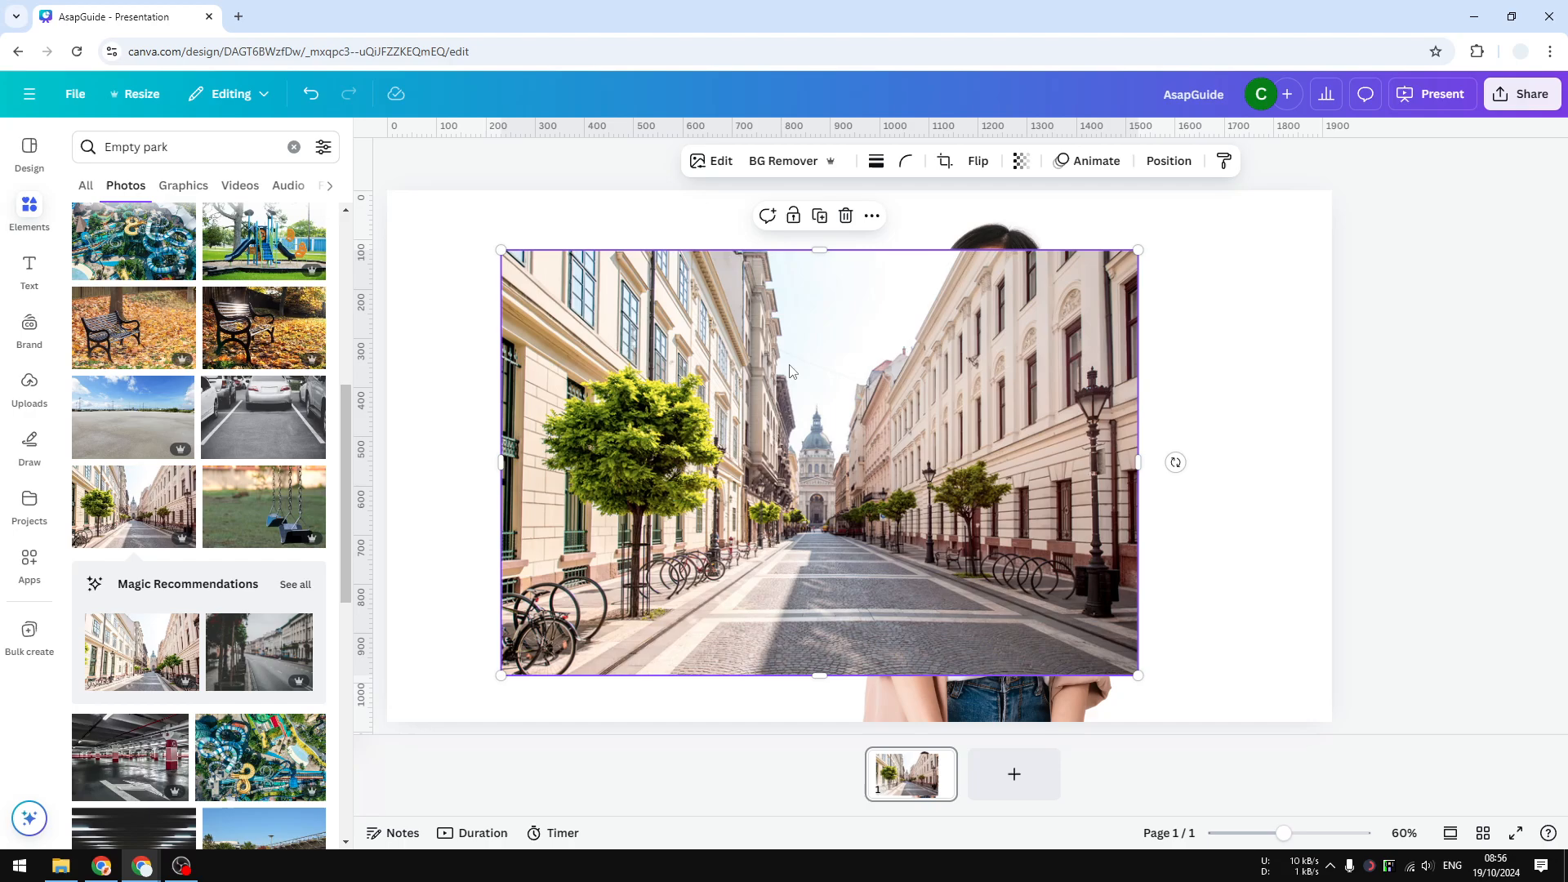
pyautogui.moveTo(865, 425)
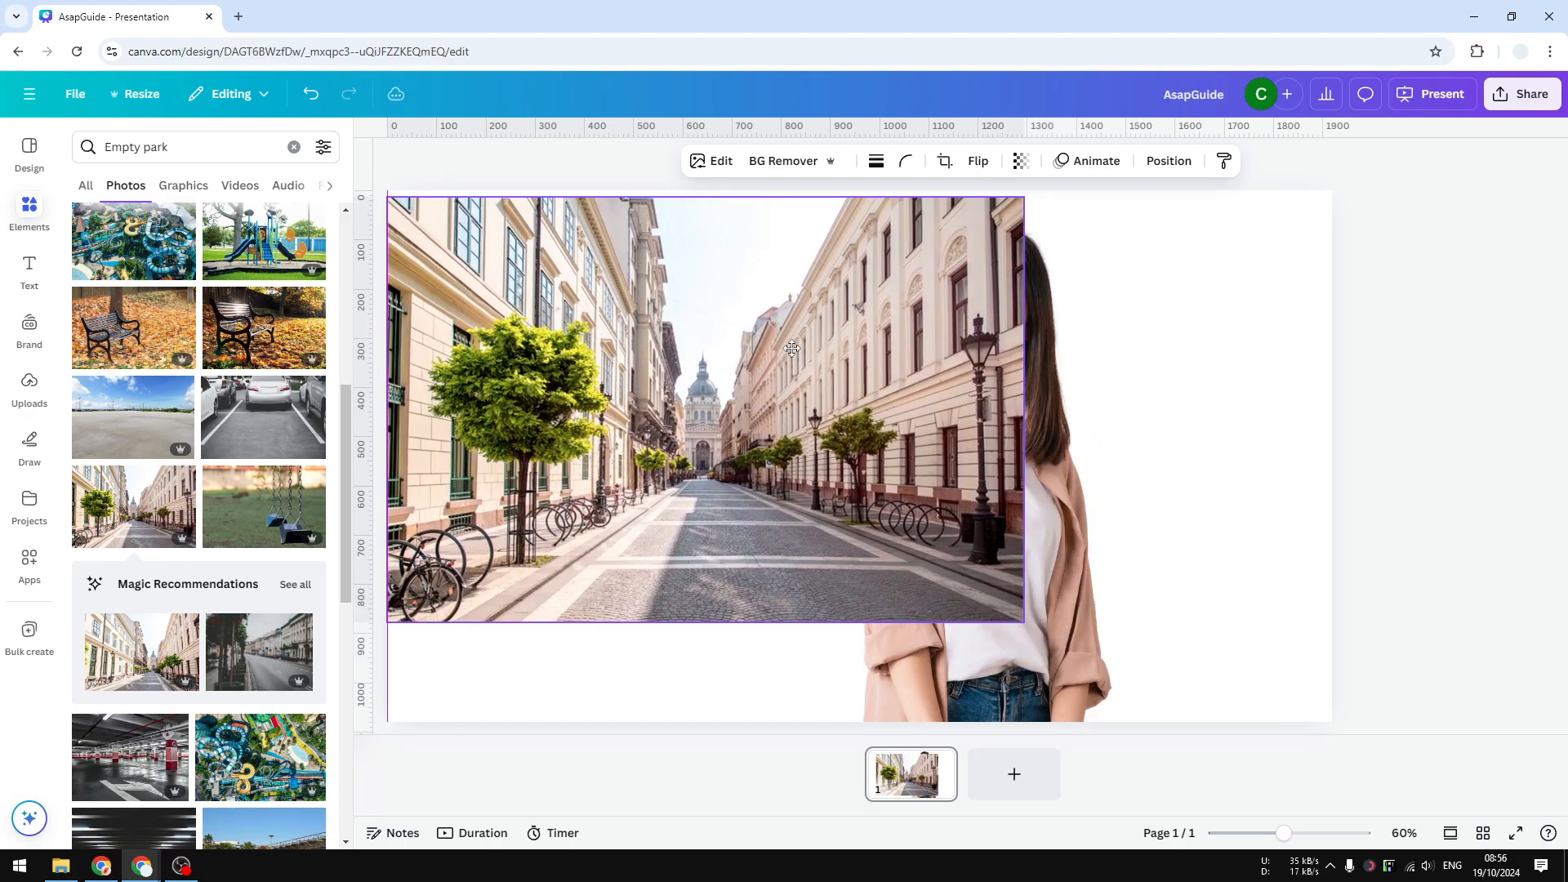
# Step: Enlarge the added tree-lined street photo until it fills the whole slide
pyautogui.click(700, 401)
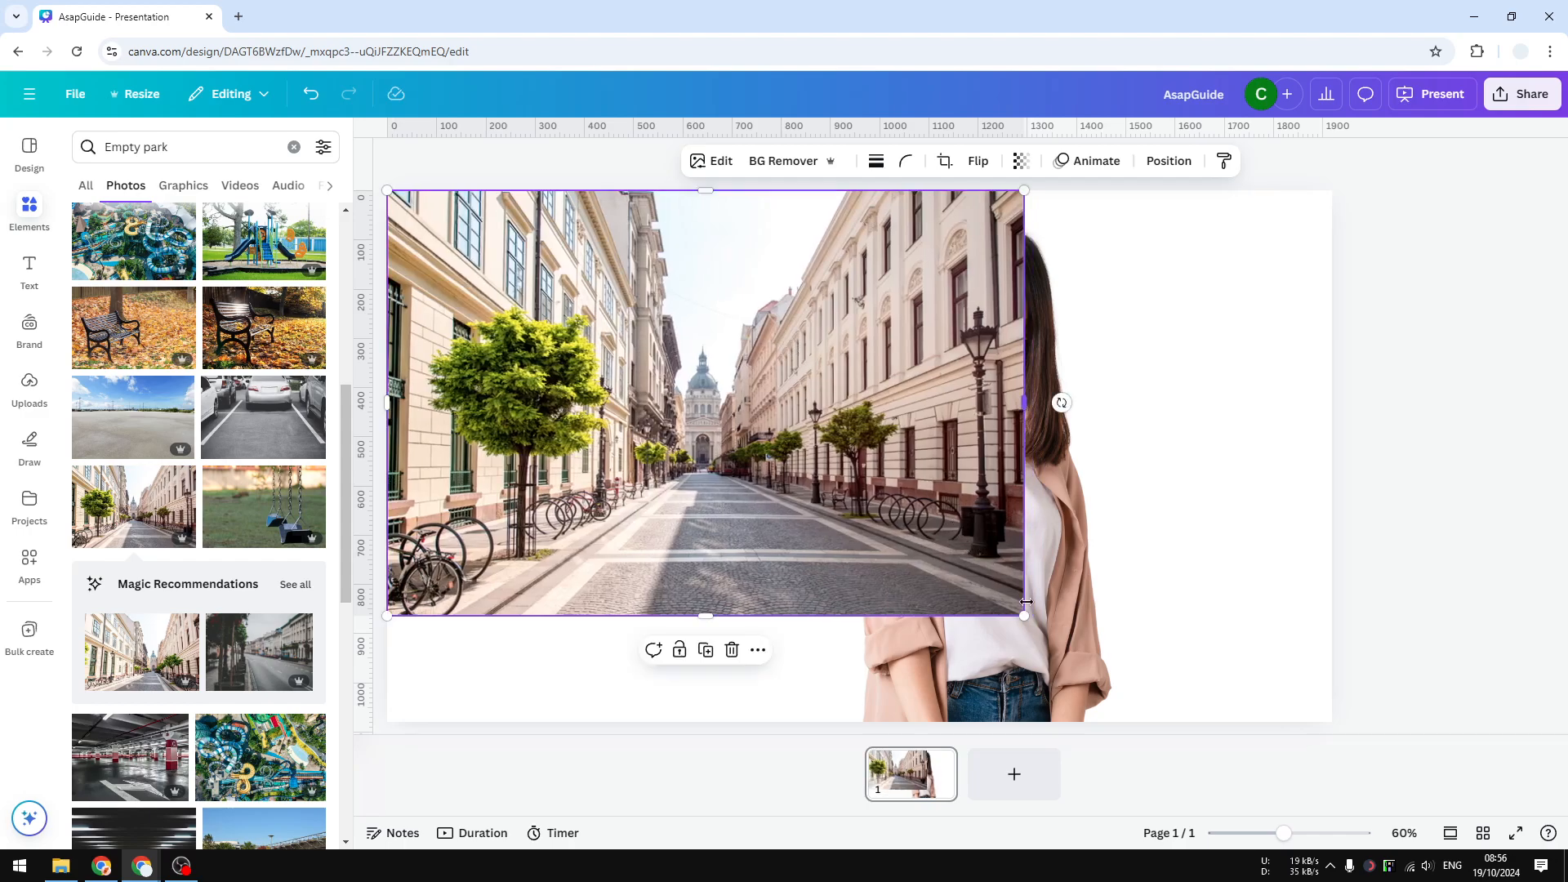
pyautogui.moveTo(1023, 614); pyautogui.dragTo(1331, 722)
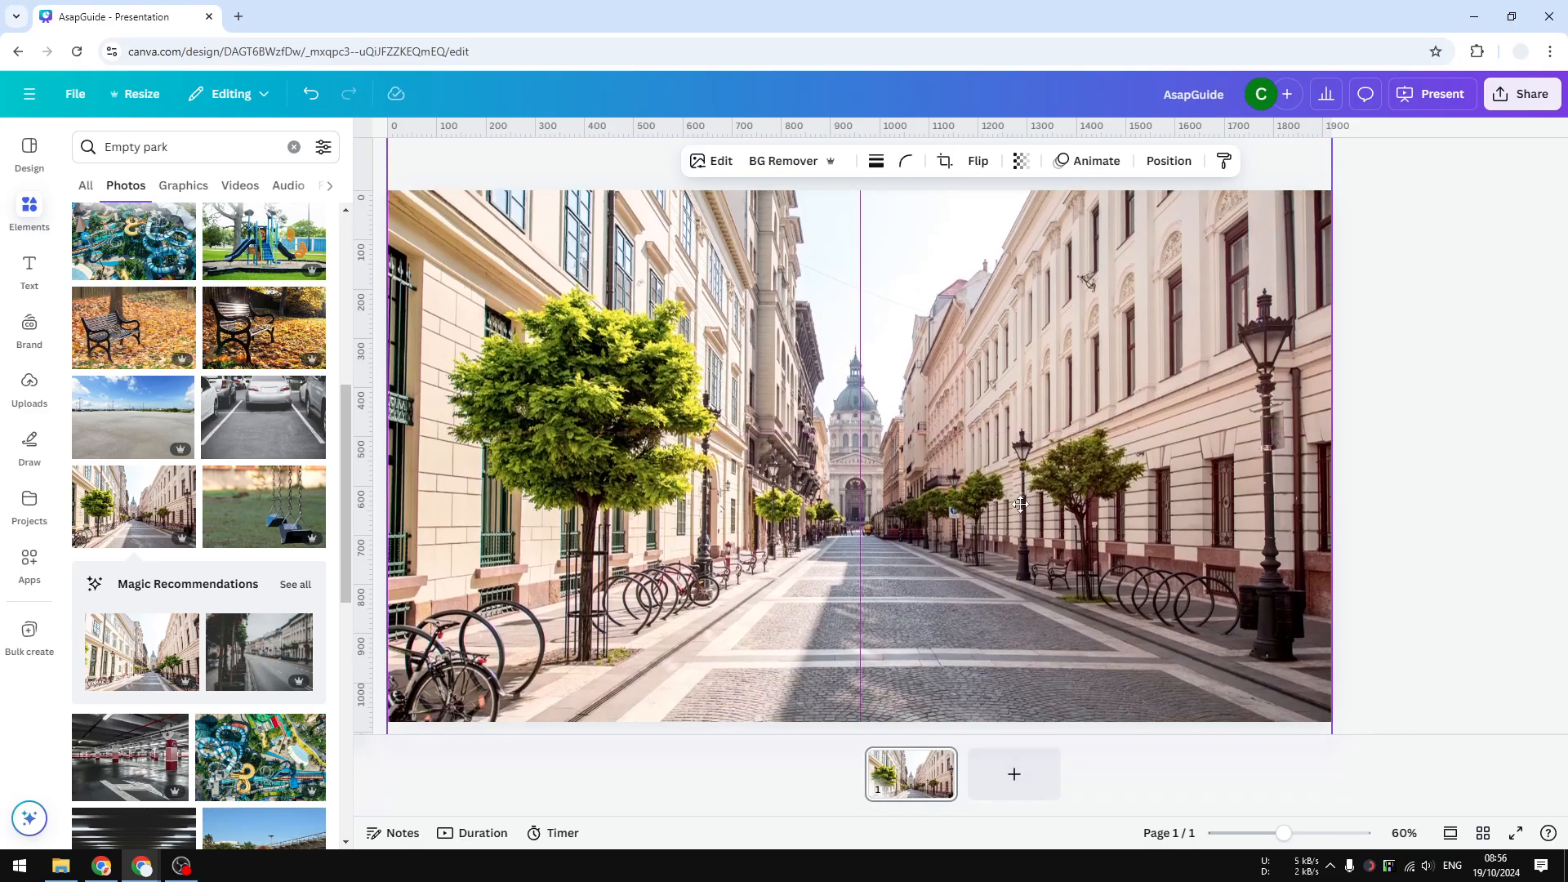
pyautogui.click(860, 450)
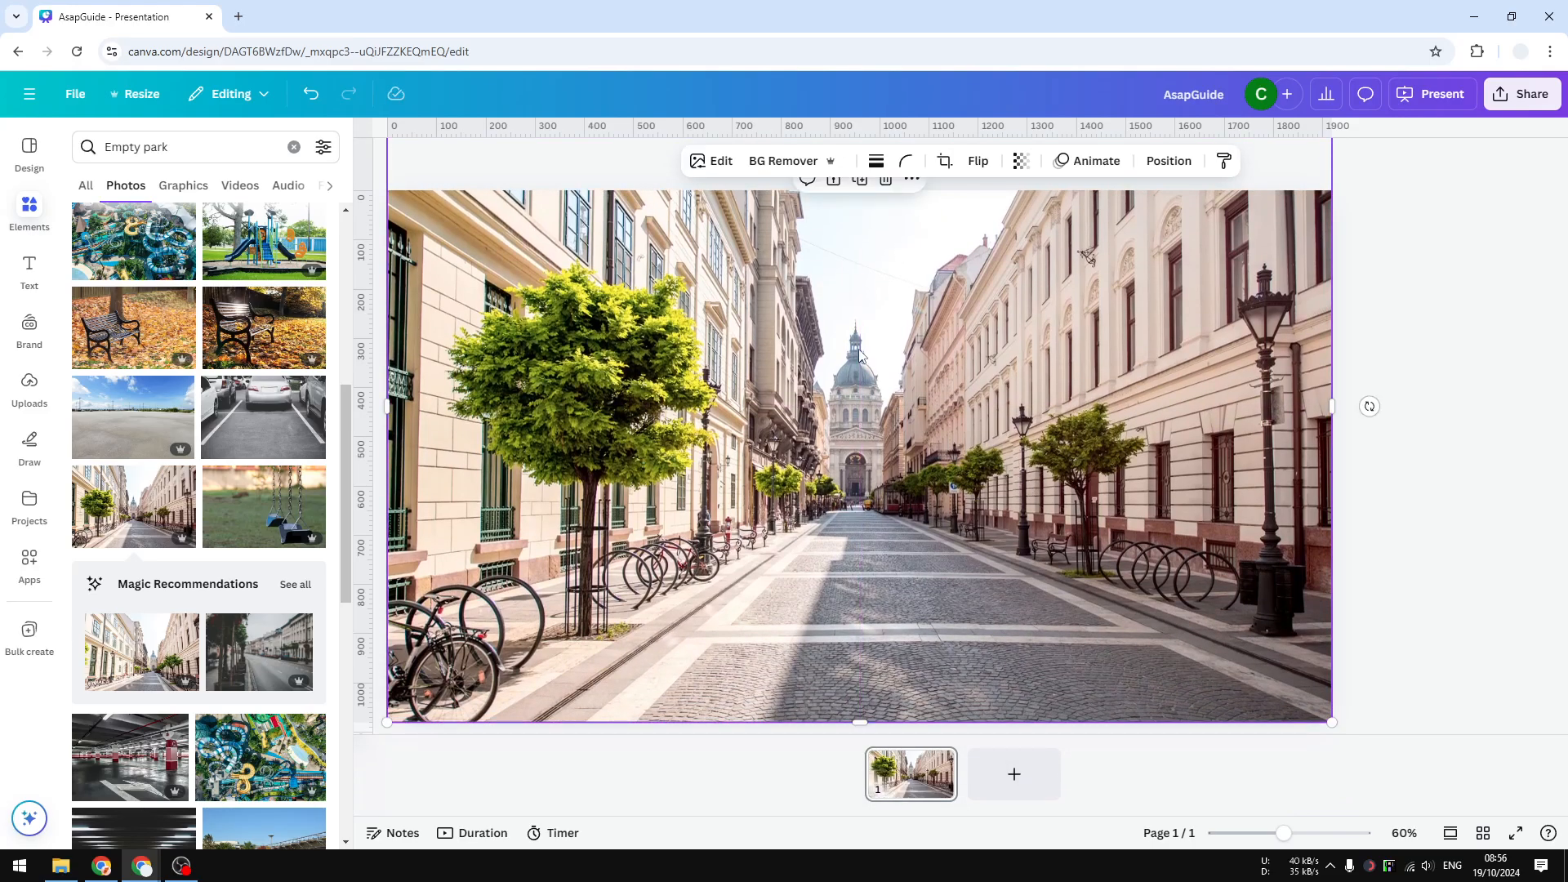
# Step: Send the street photo behind the woman cutout through the layer ordering menu
pyautogui.rightClick(858, 356)
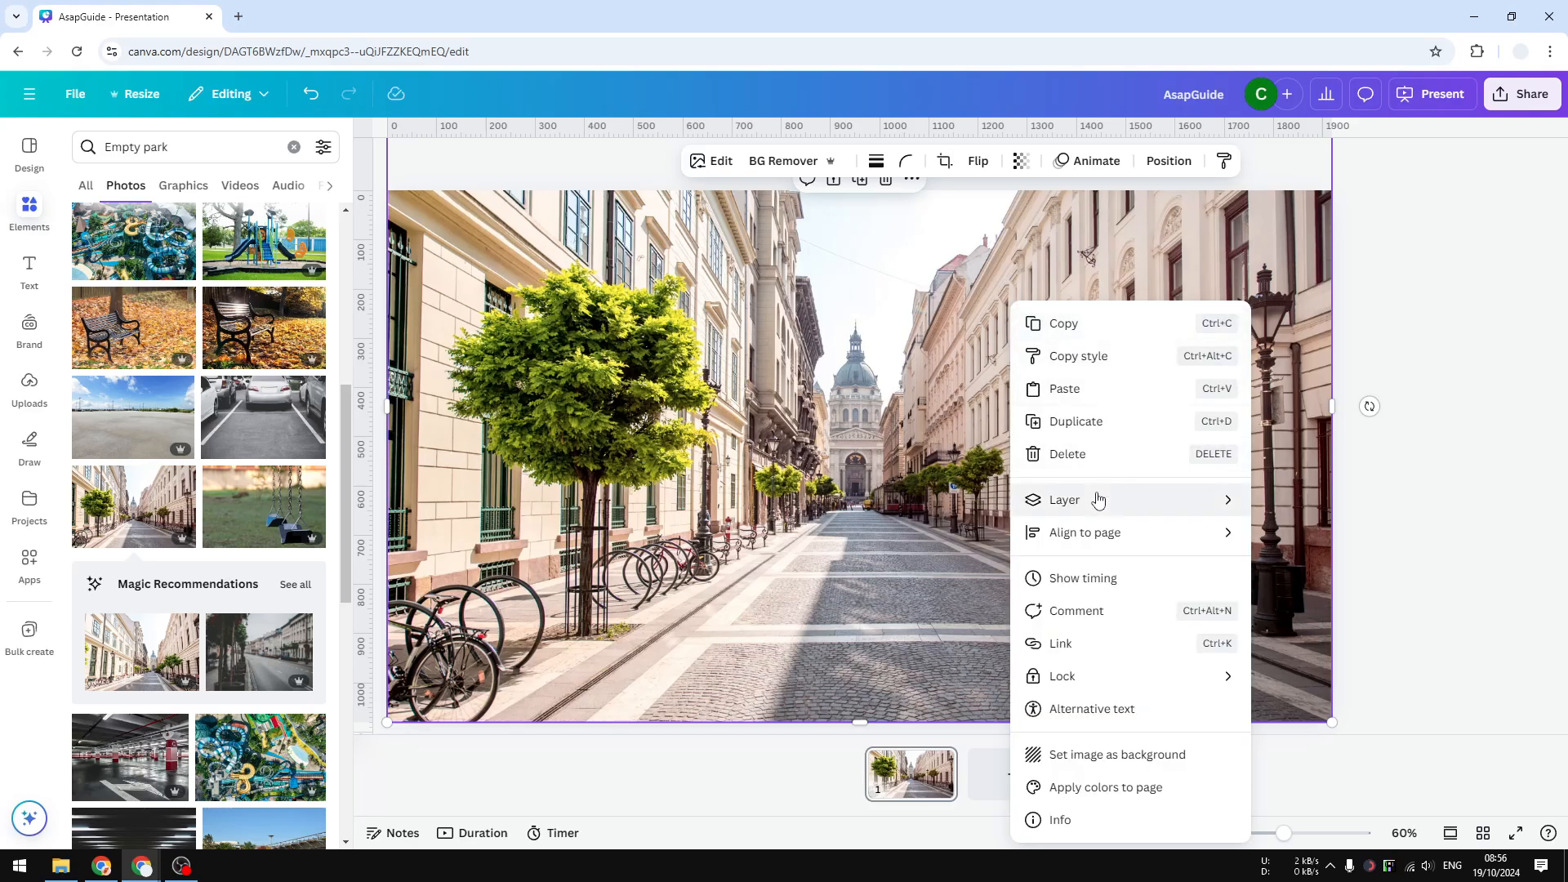
pyautogui.click(1064, 500)
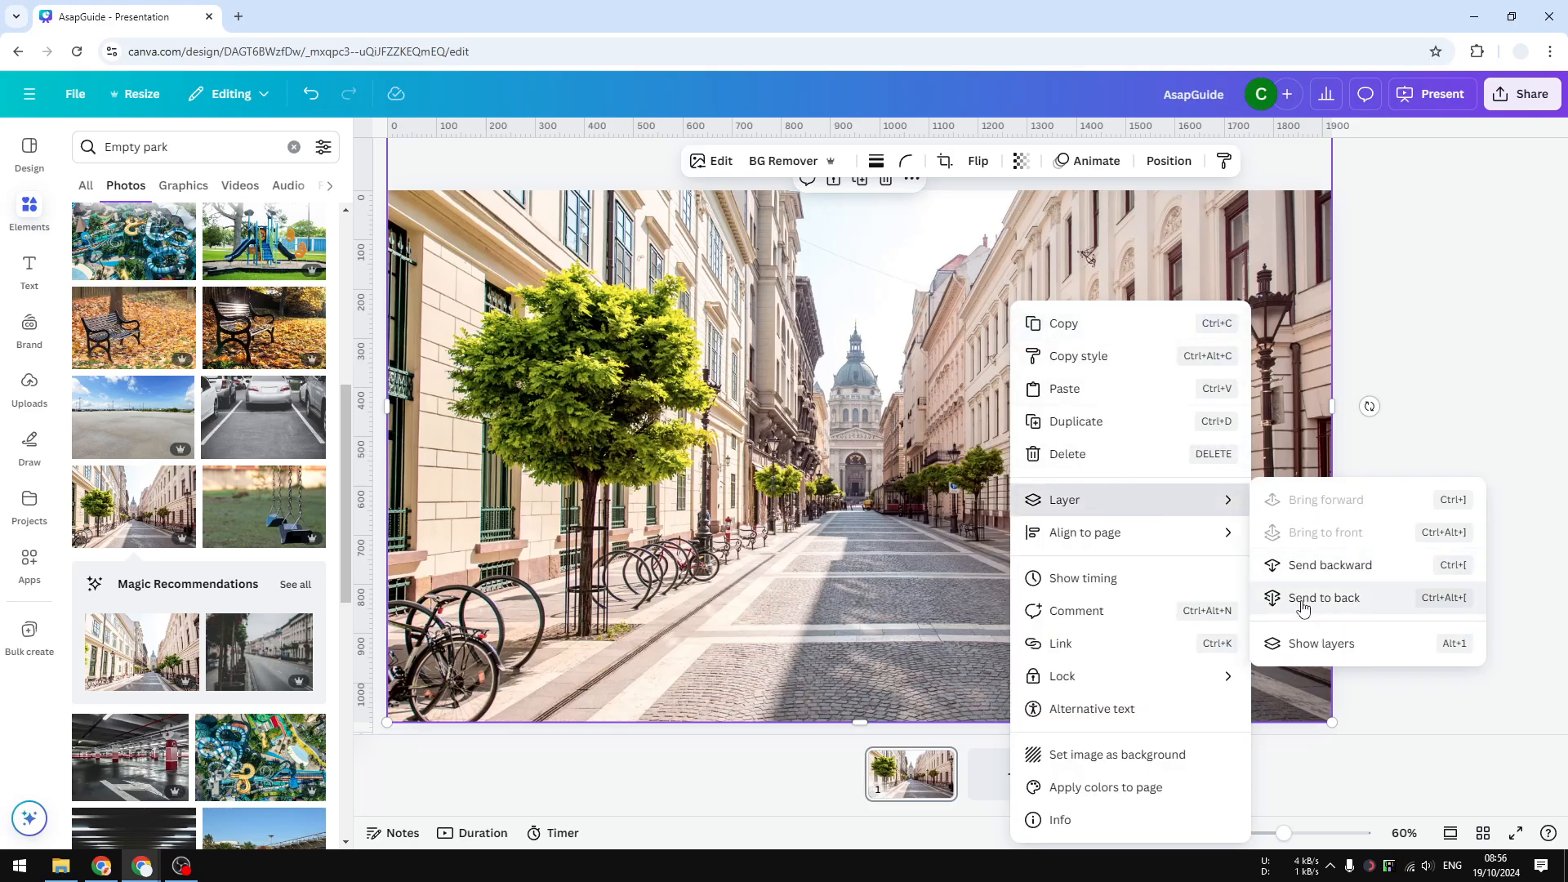
pyautogui.click(1324, 597)
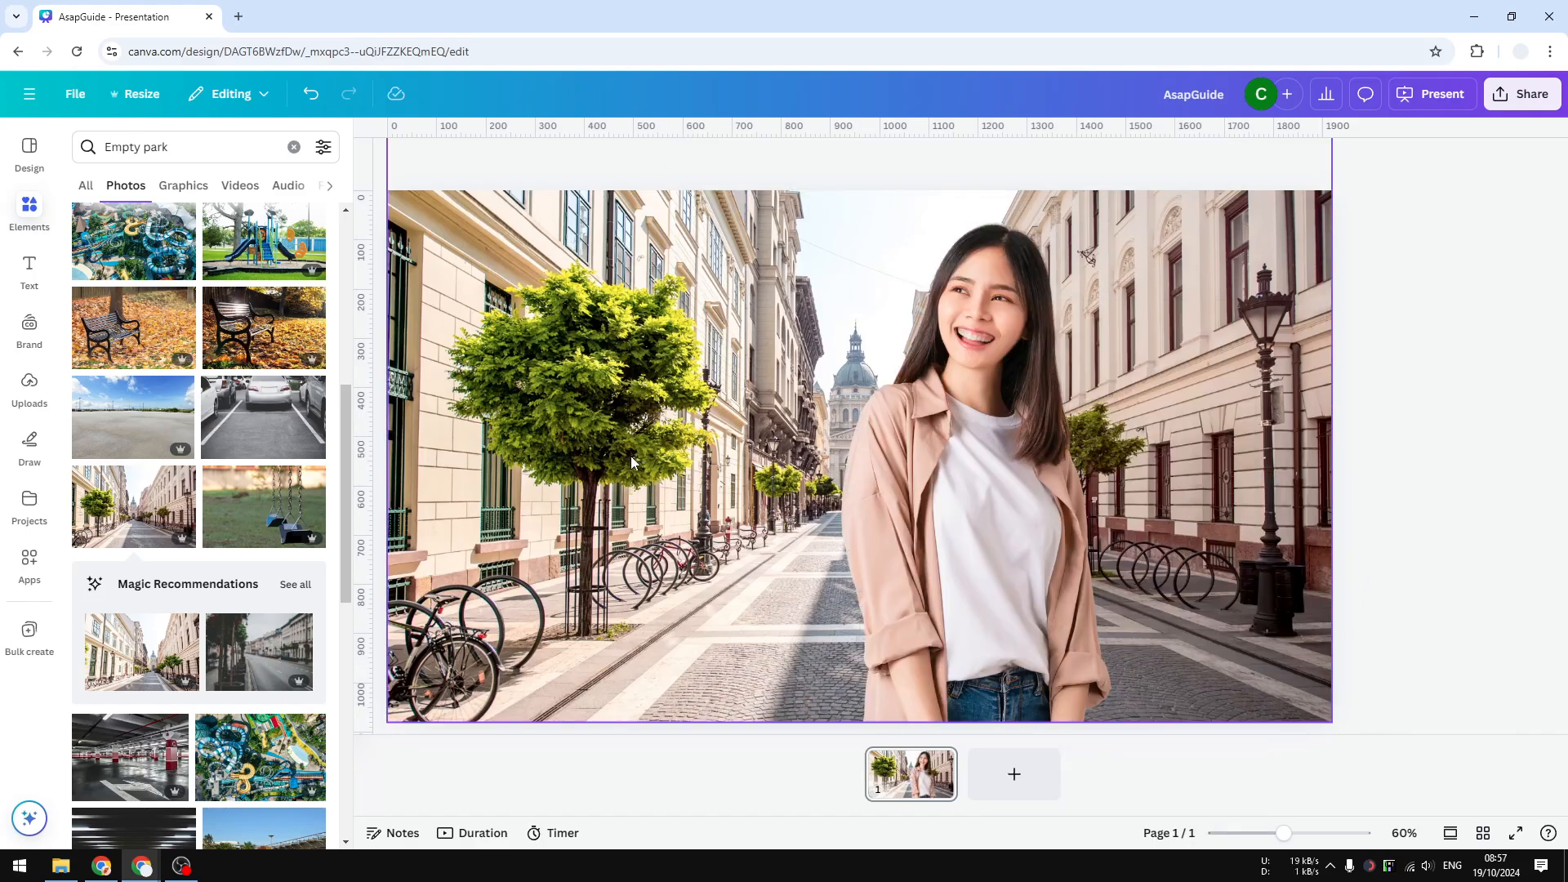
pyautogui.click(975, 471)
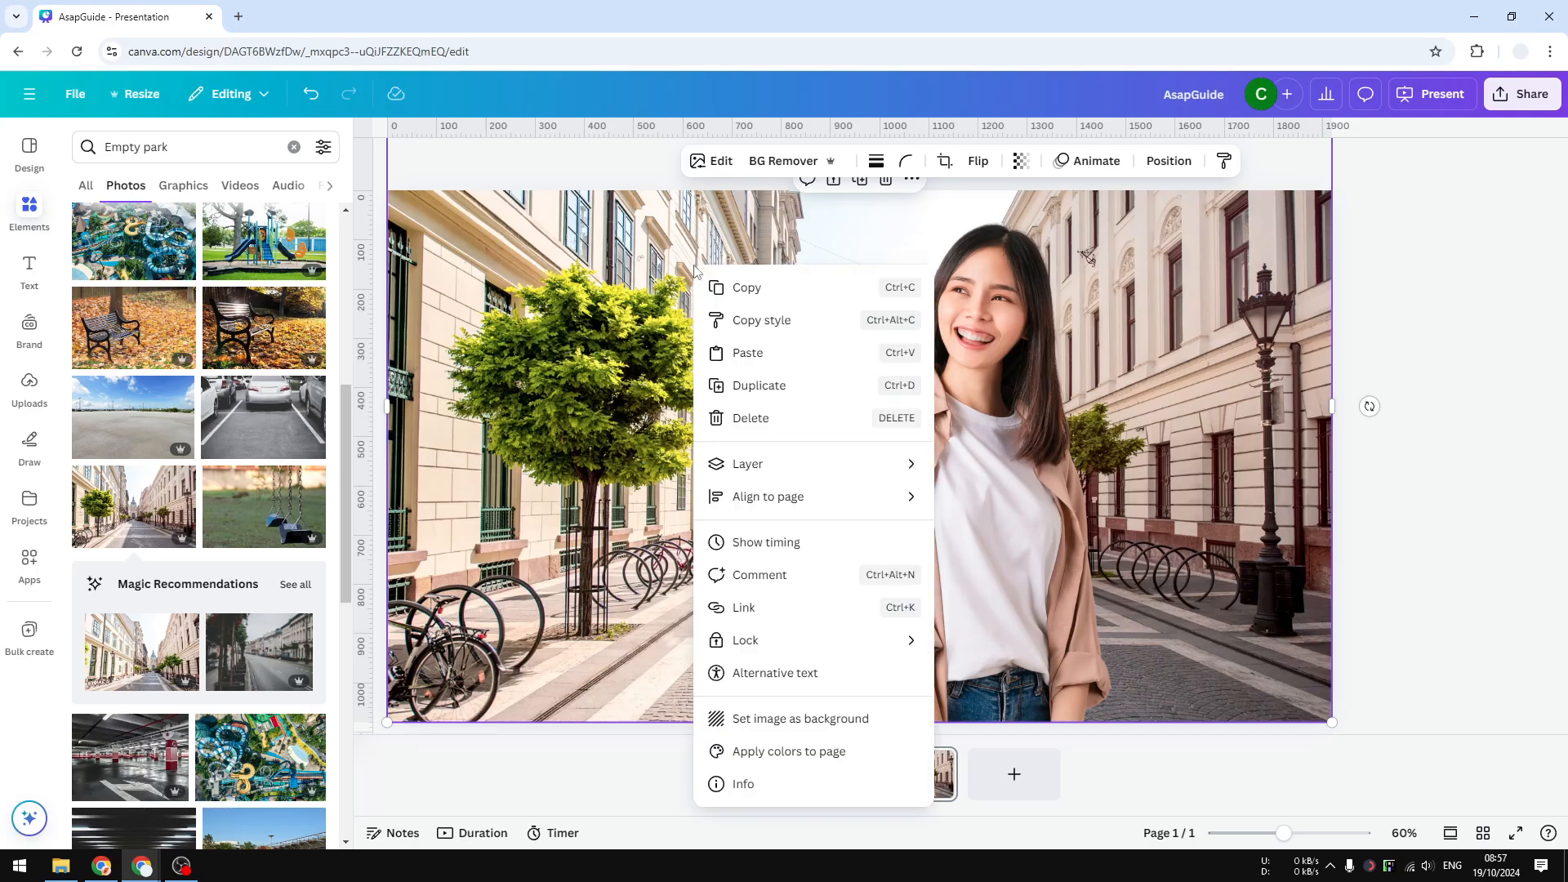
# Step: Delete the street photo and start a new 'park' photo search
pyautogui.click(750, 418)
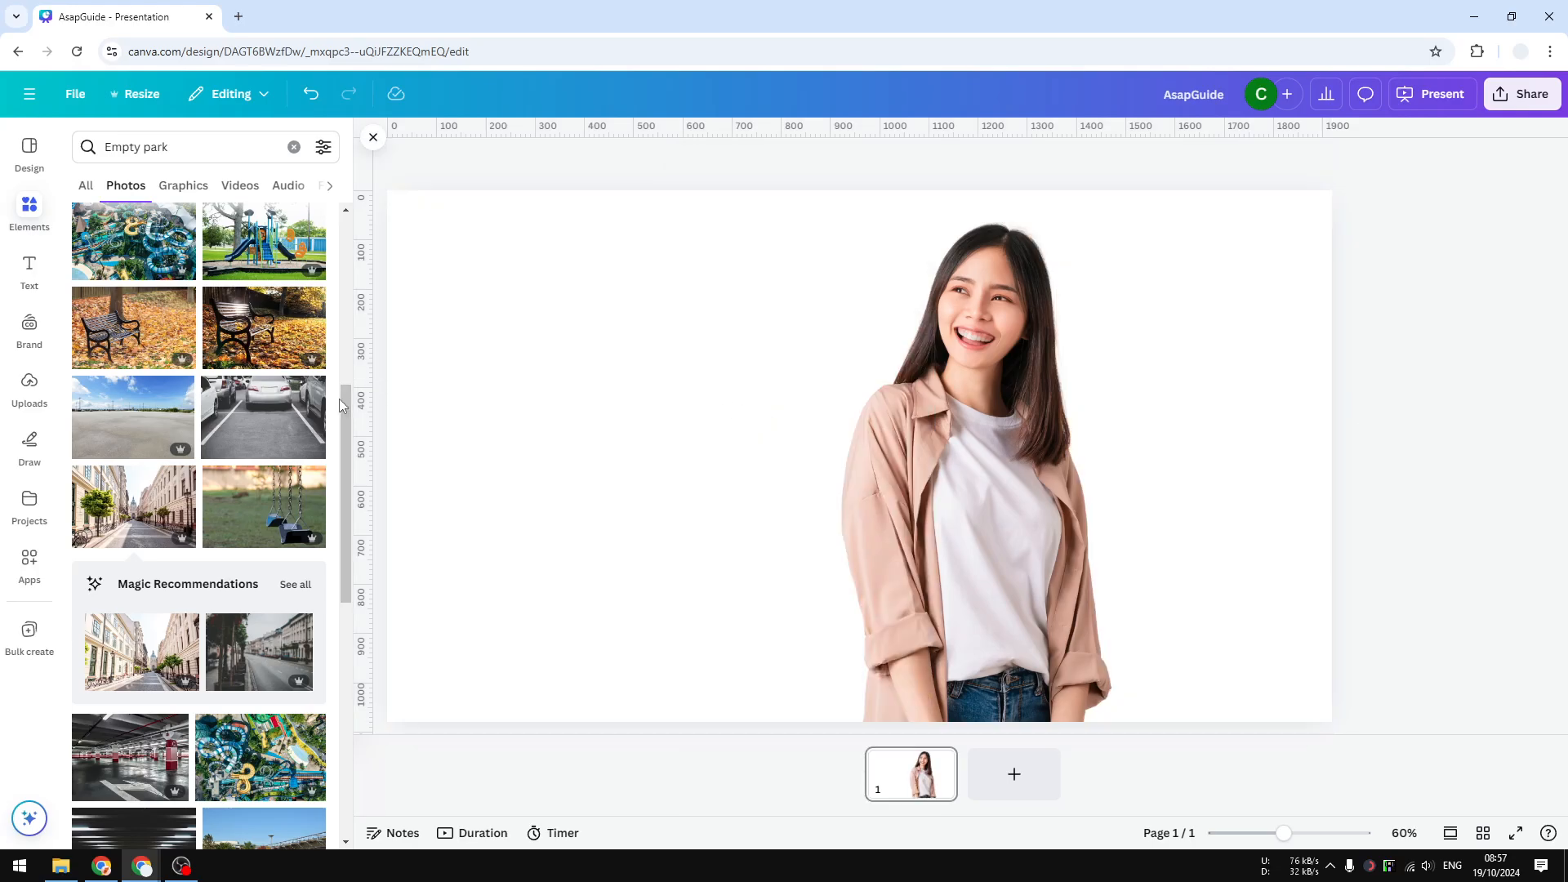
pyautogui.scroll(-3)
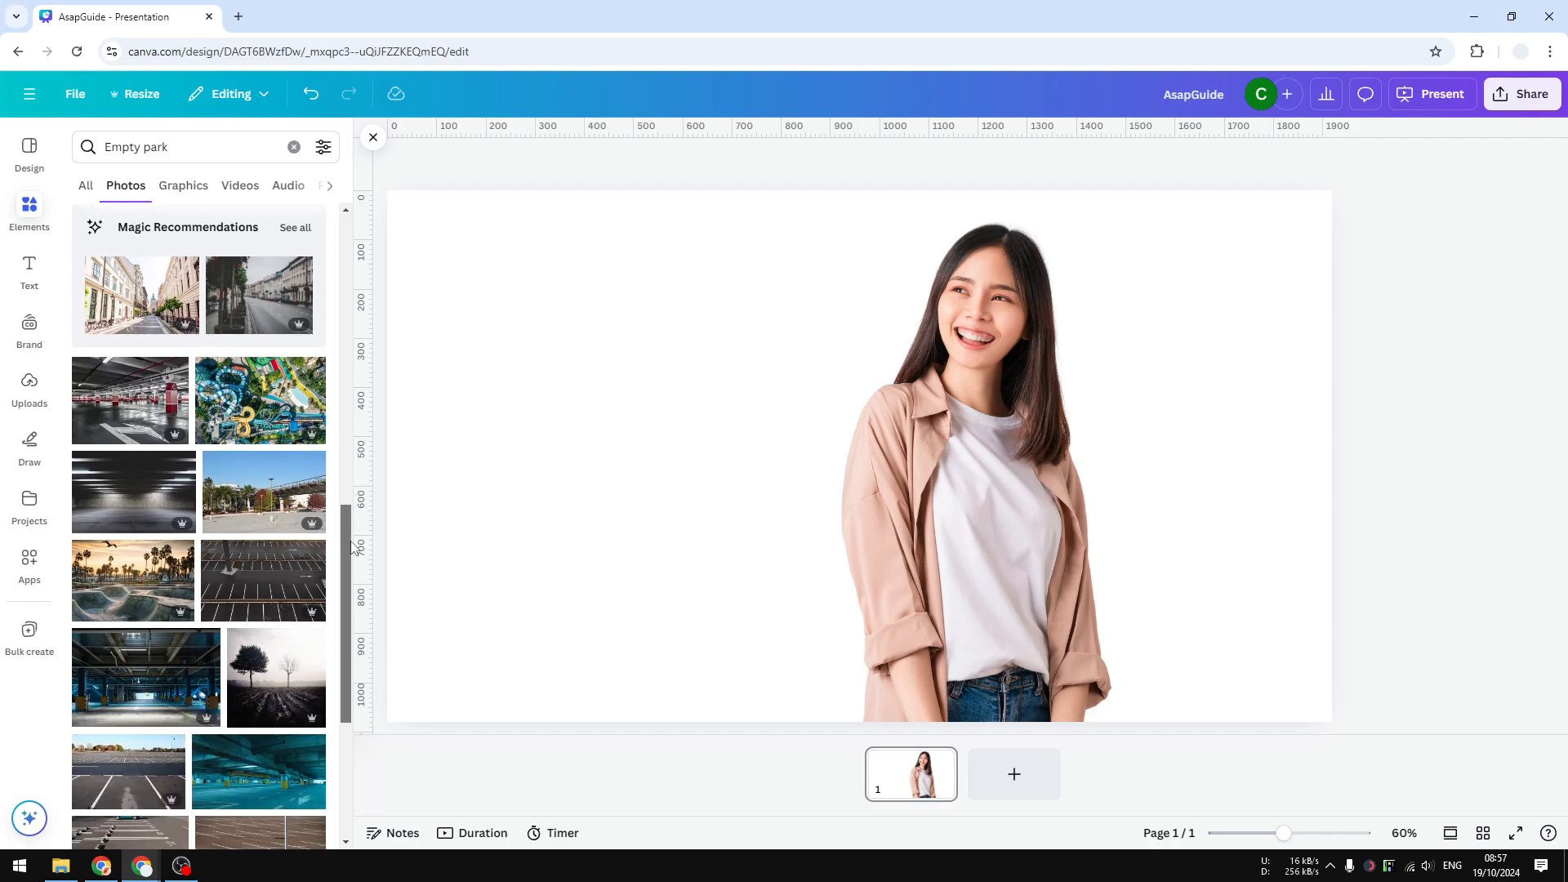
pyautogui.click(191, 147)
pyautogui.write('park')
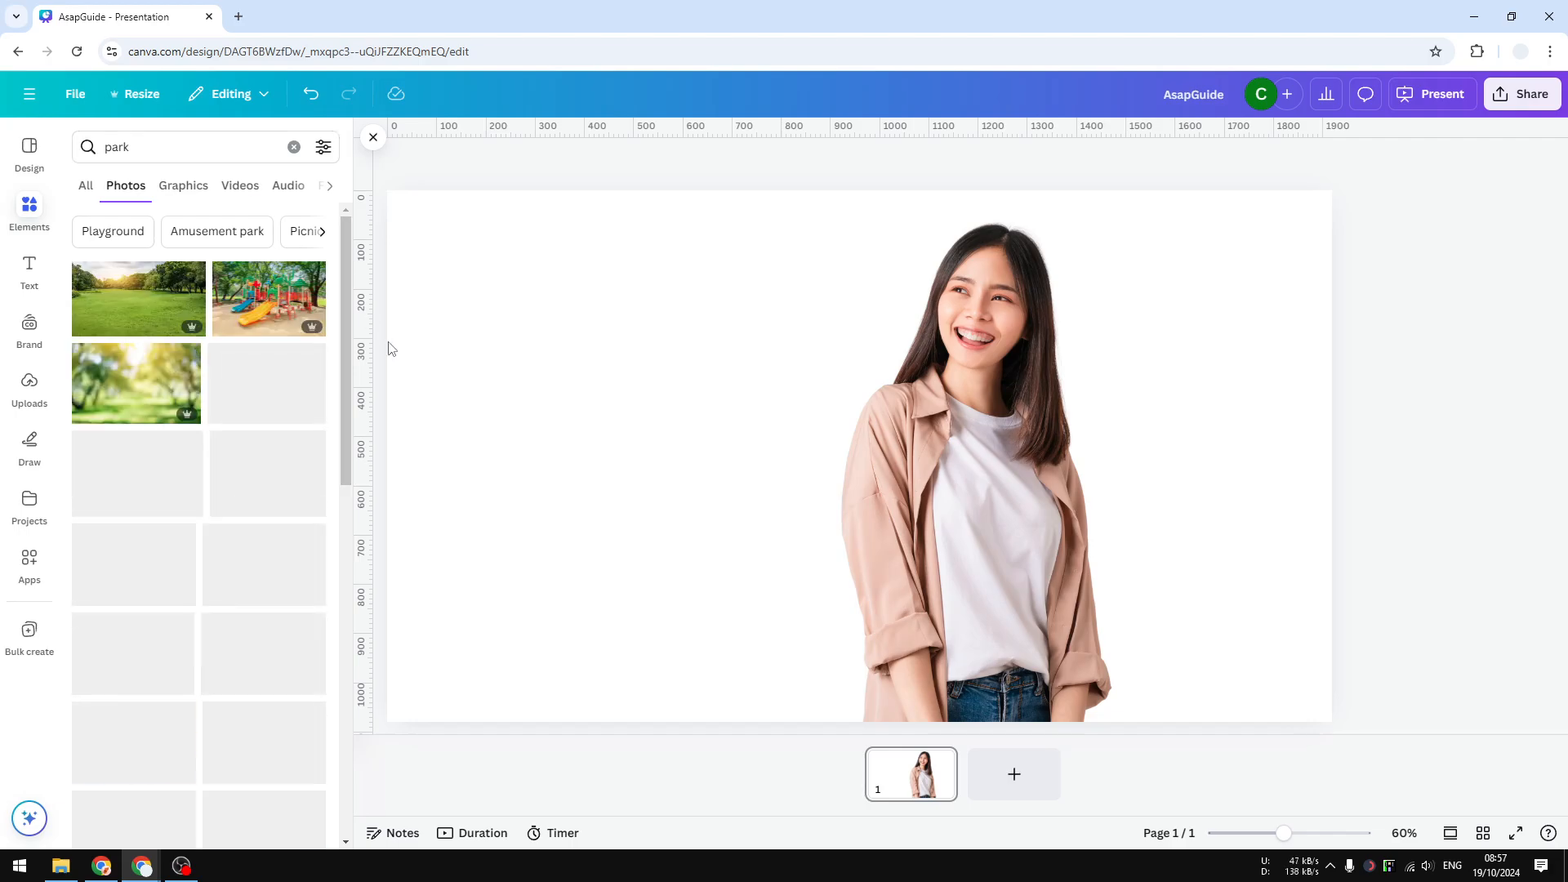
pyautogui.scroll(-3)
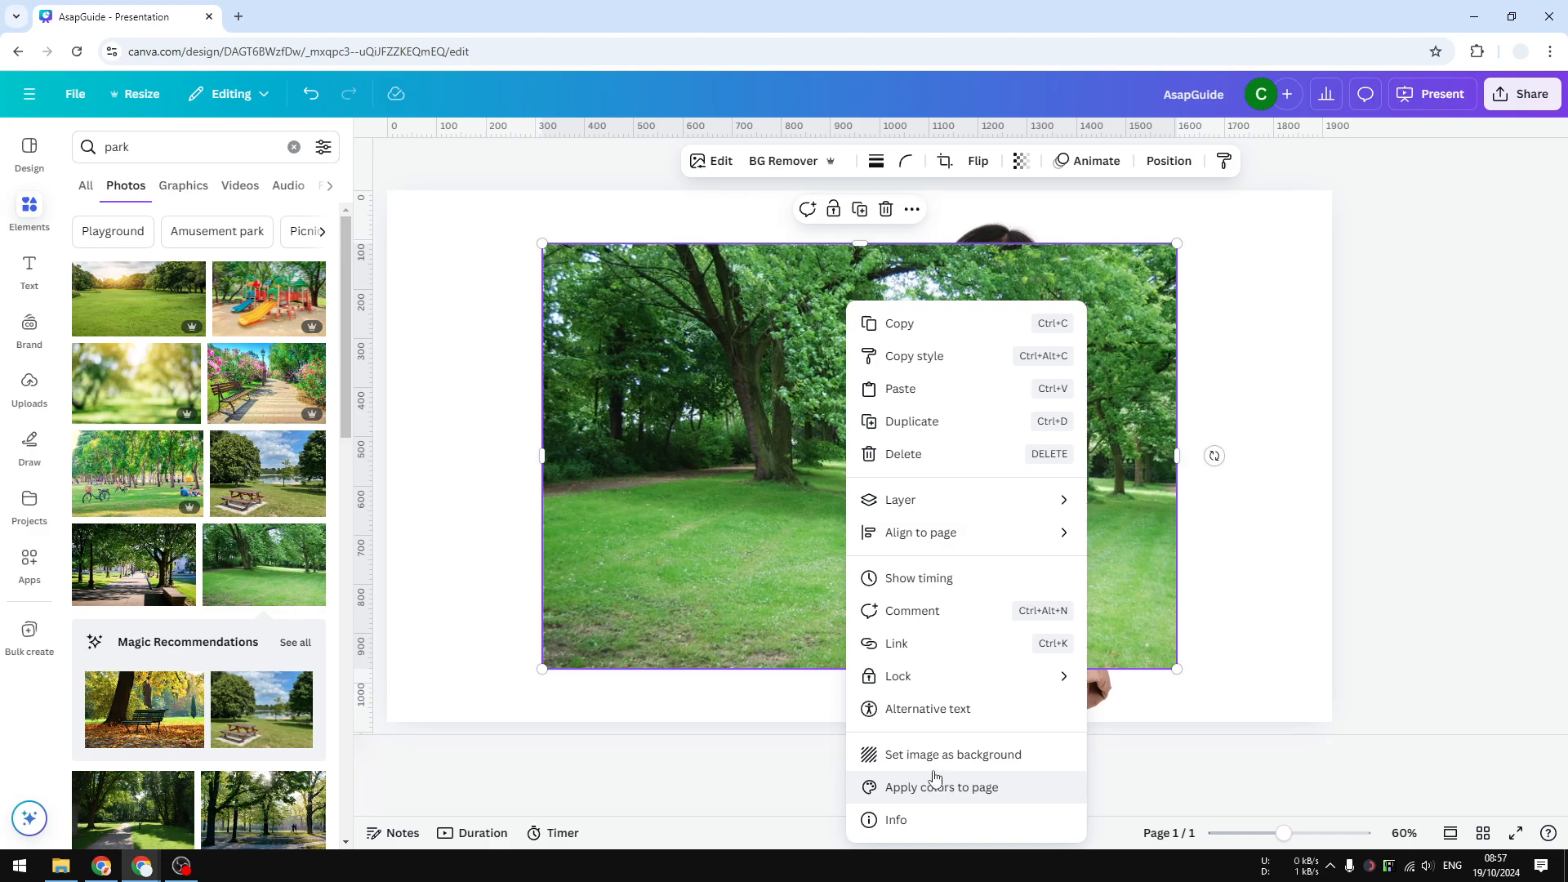
pyautogui.moveTo(960, 760)
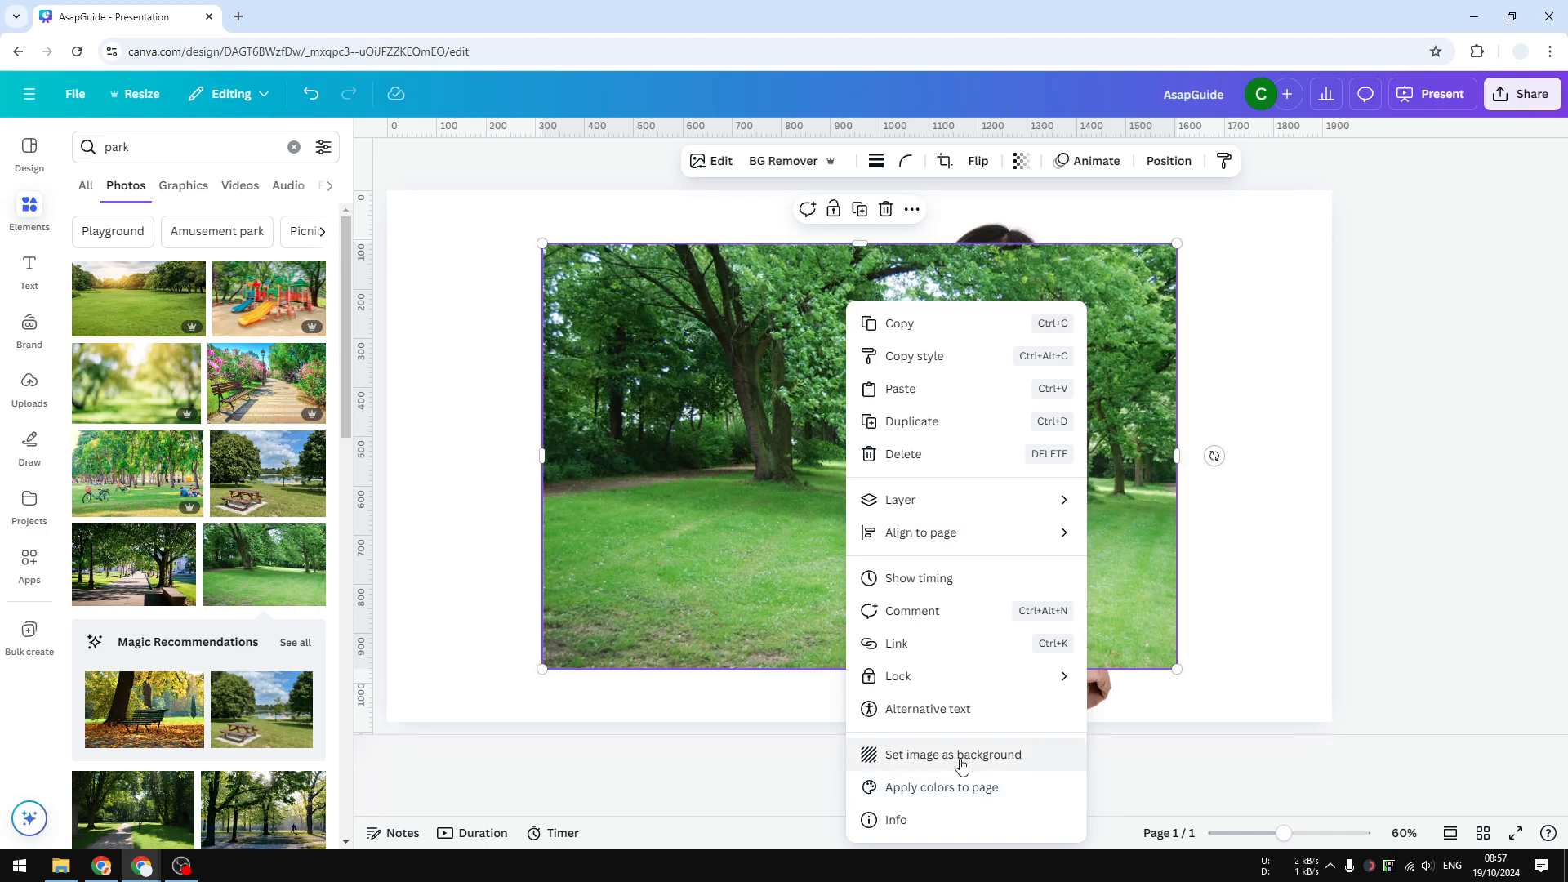
# Step: Set the green grassy park photo as the slide's page background
pyautogui.click(952, 754)
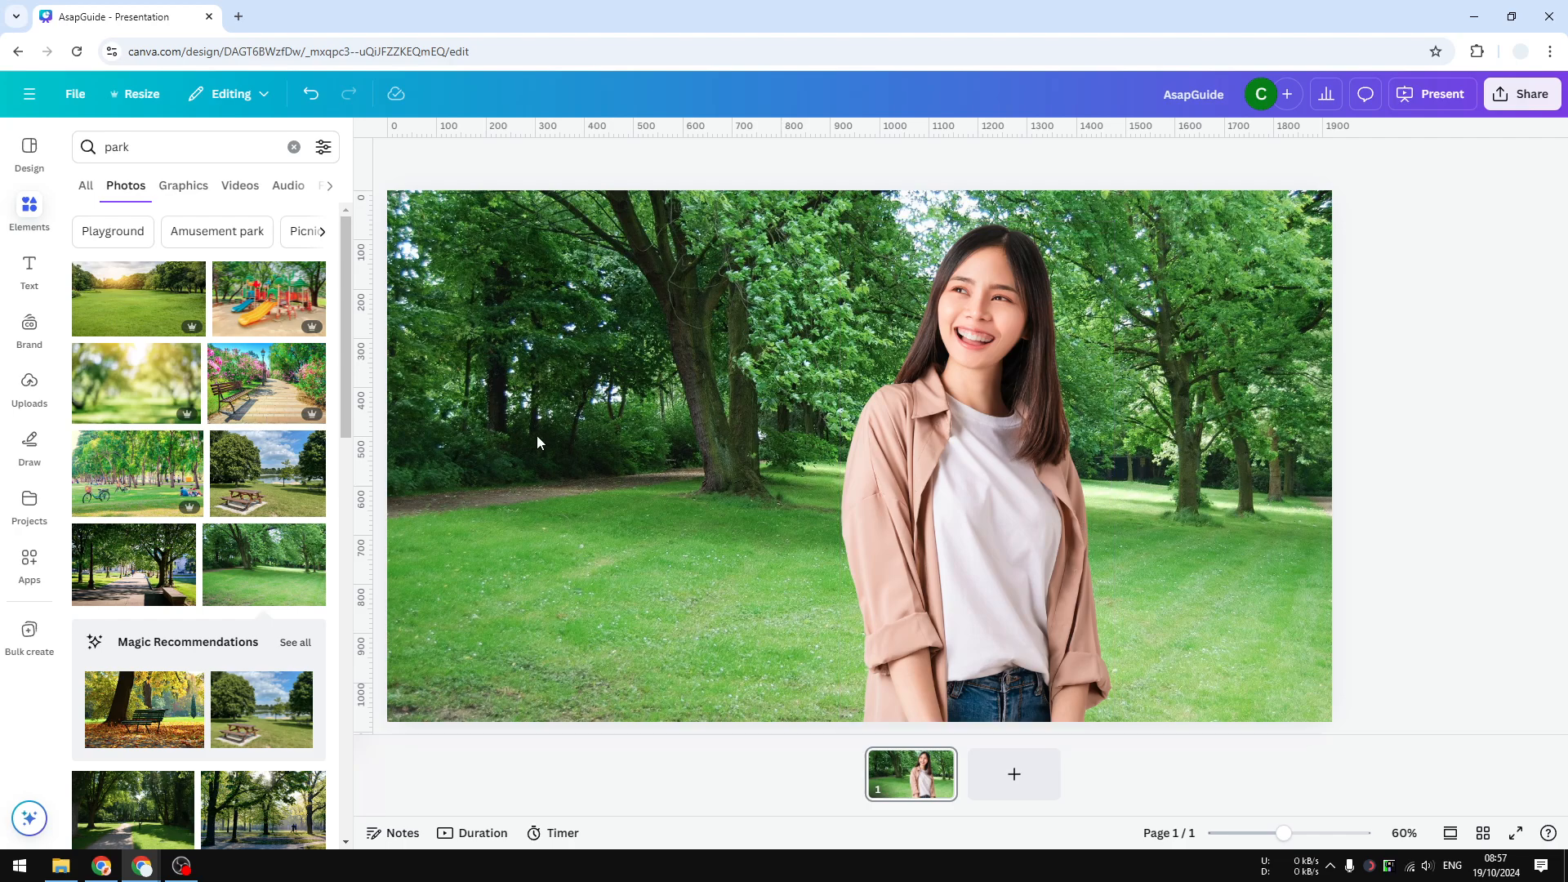
pyautogui.moveTo(688, 396)
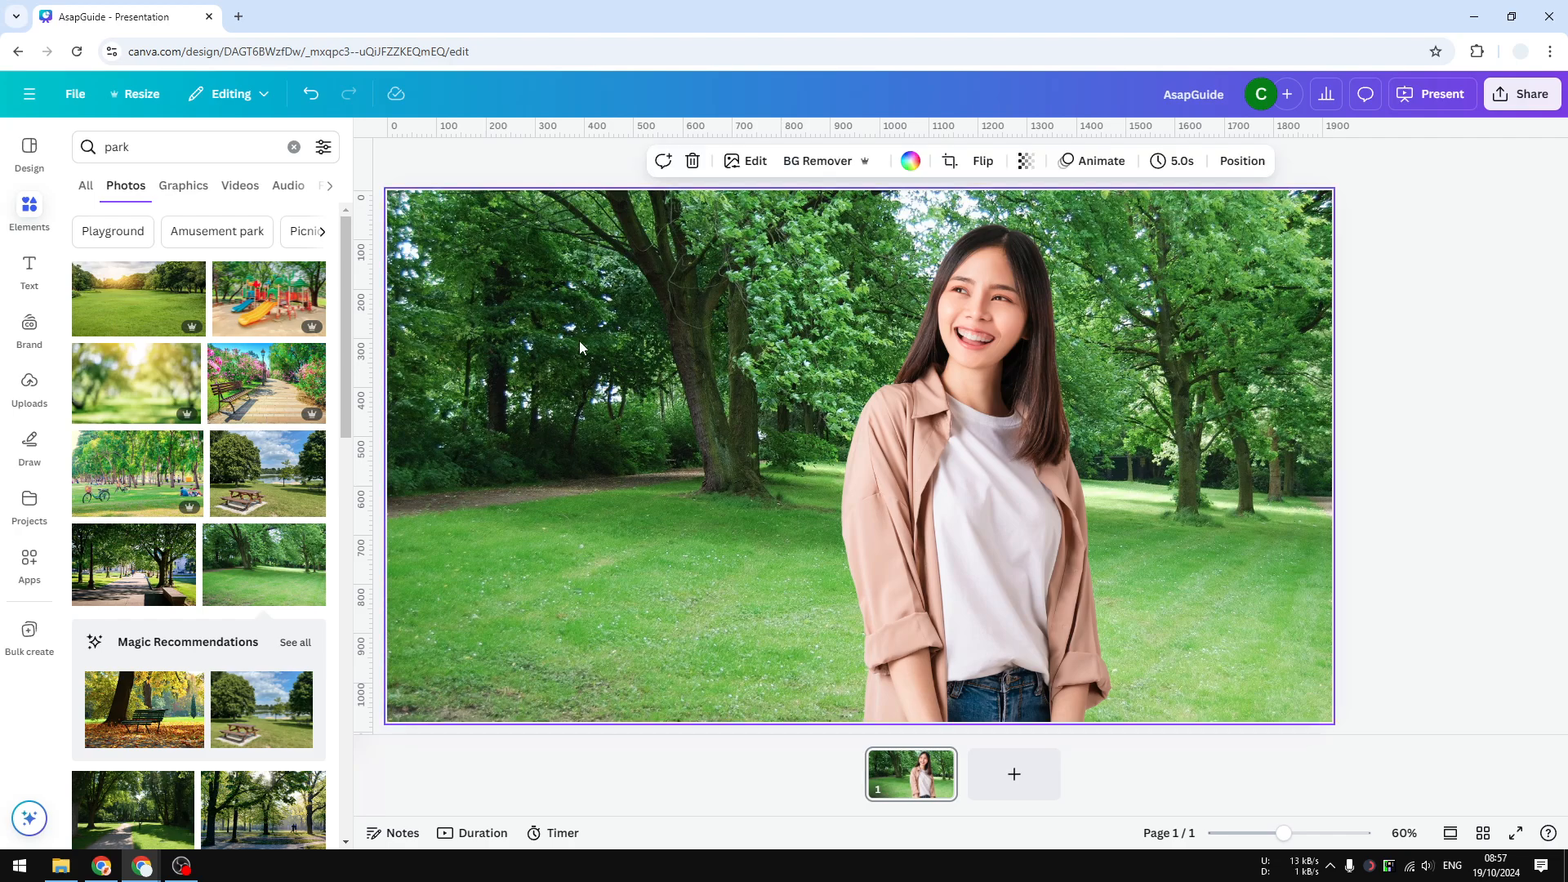
pyautogui.moveTo(601, 415)
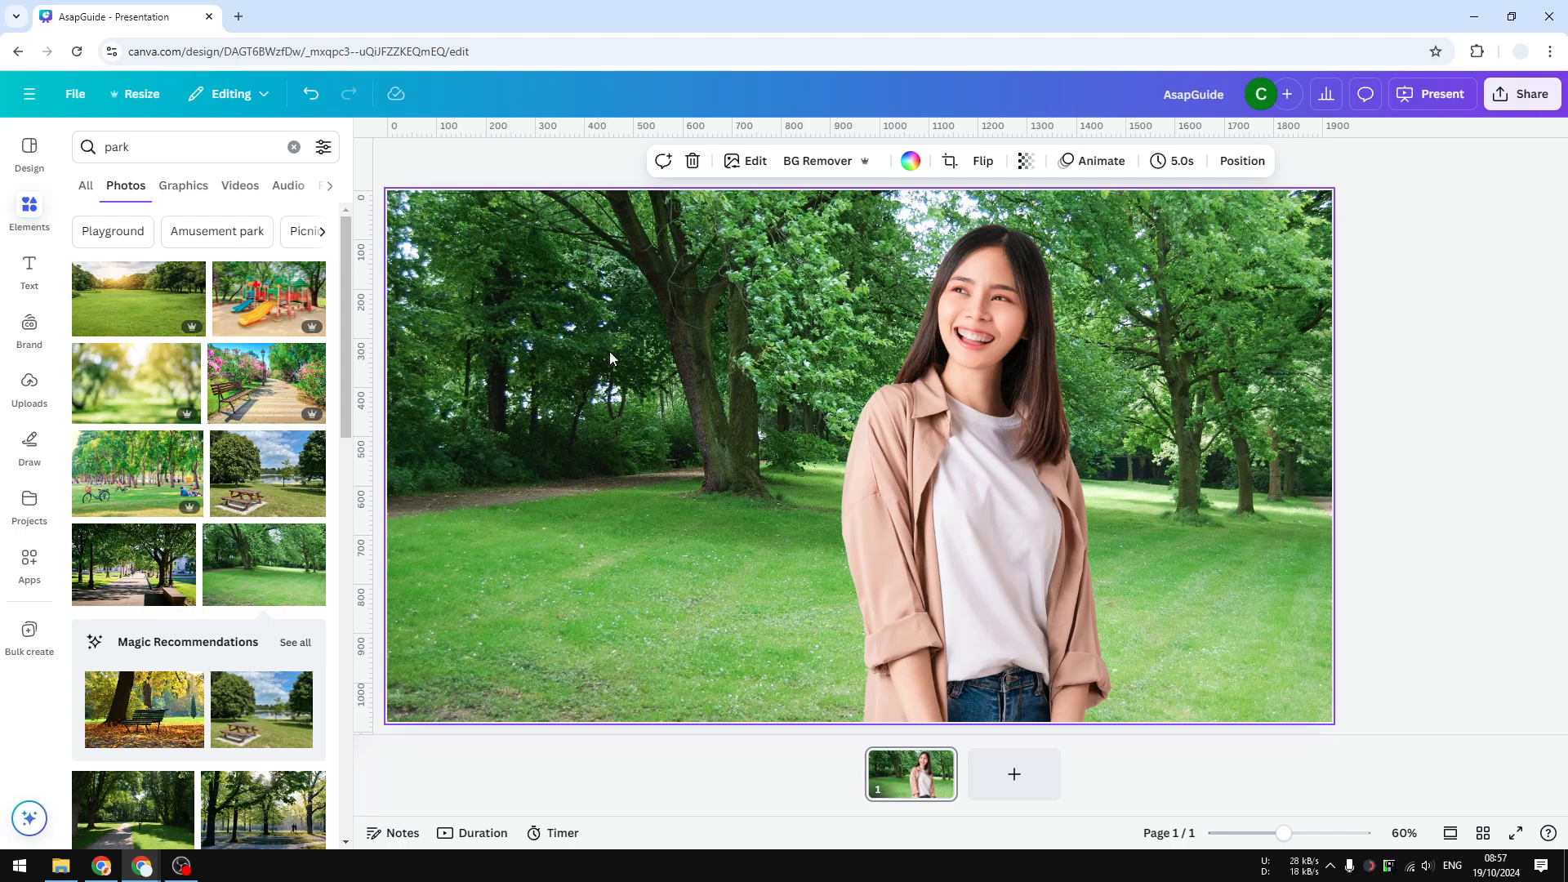
pyautogui.moveTo(664, 396)
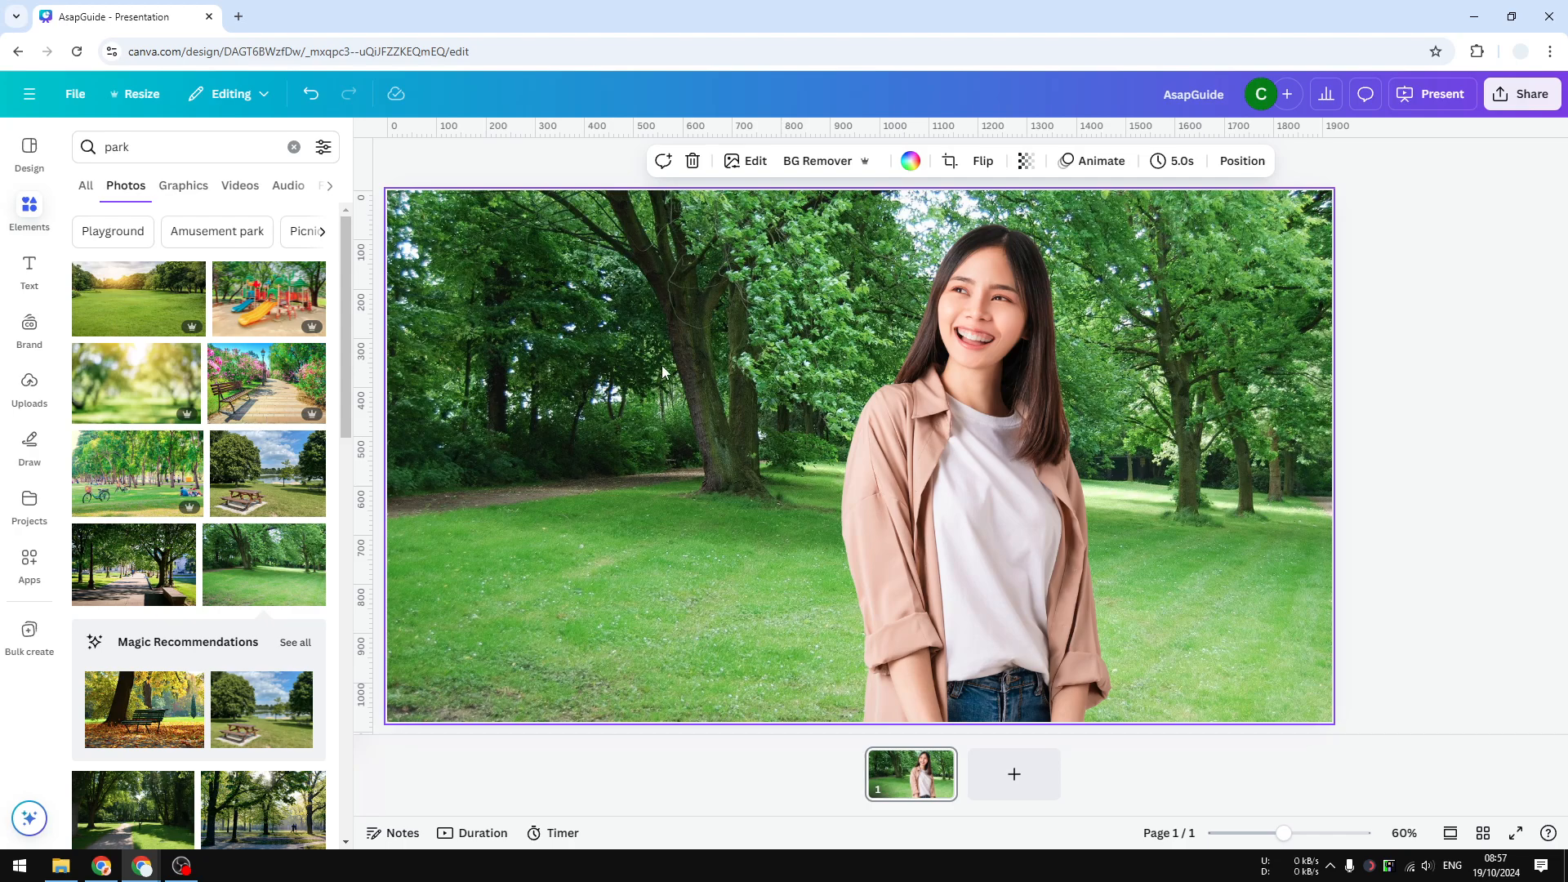
pyautogui.moveTo(636, 285)
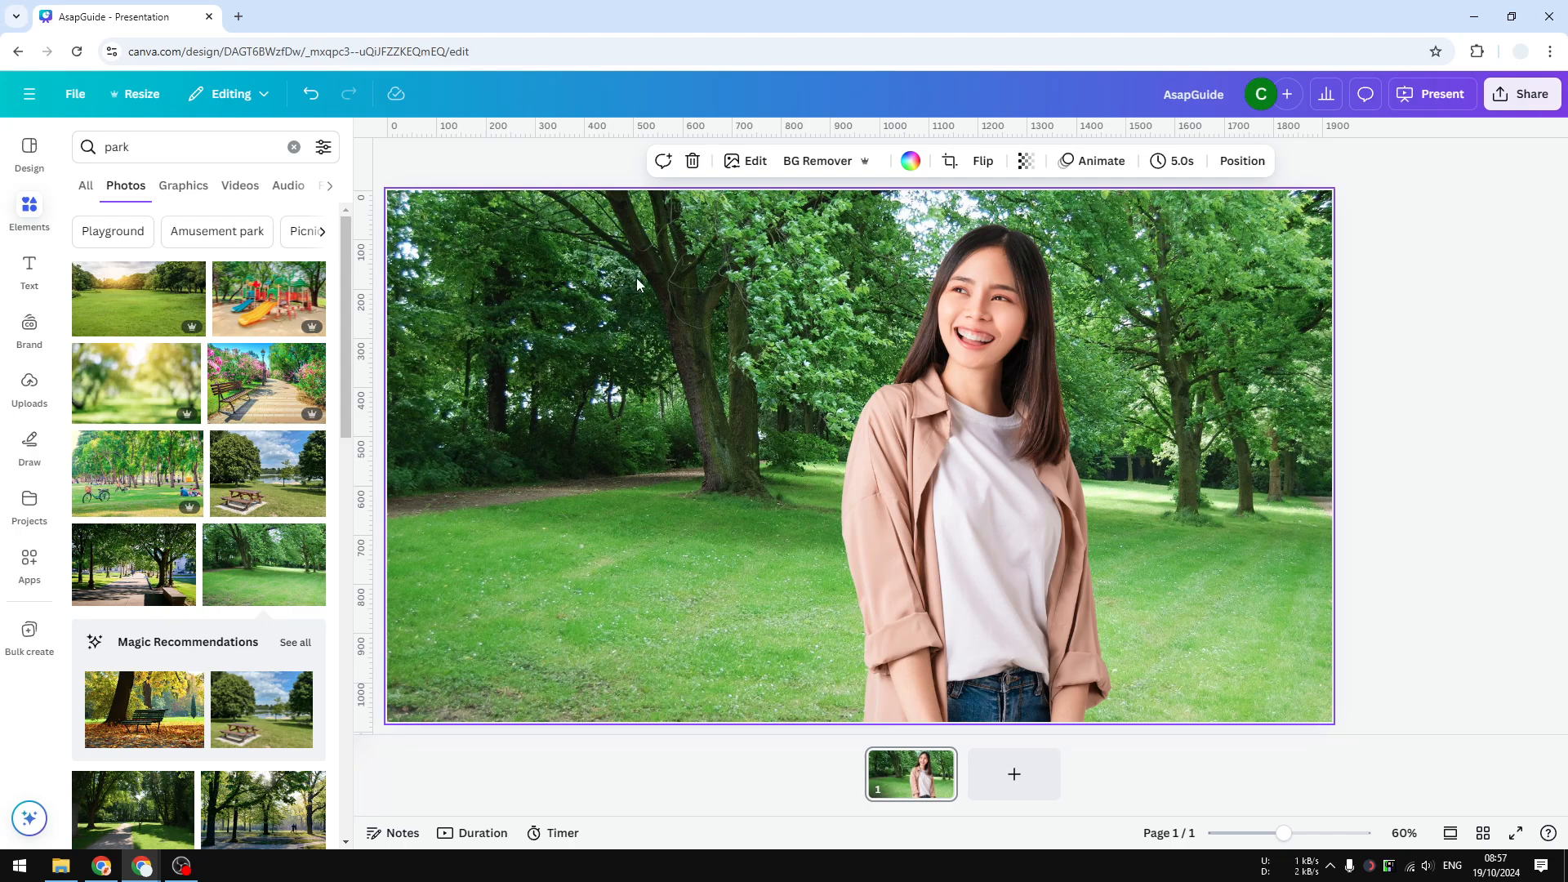
pyautogui.moveTo(909, 161)
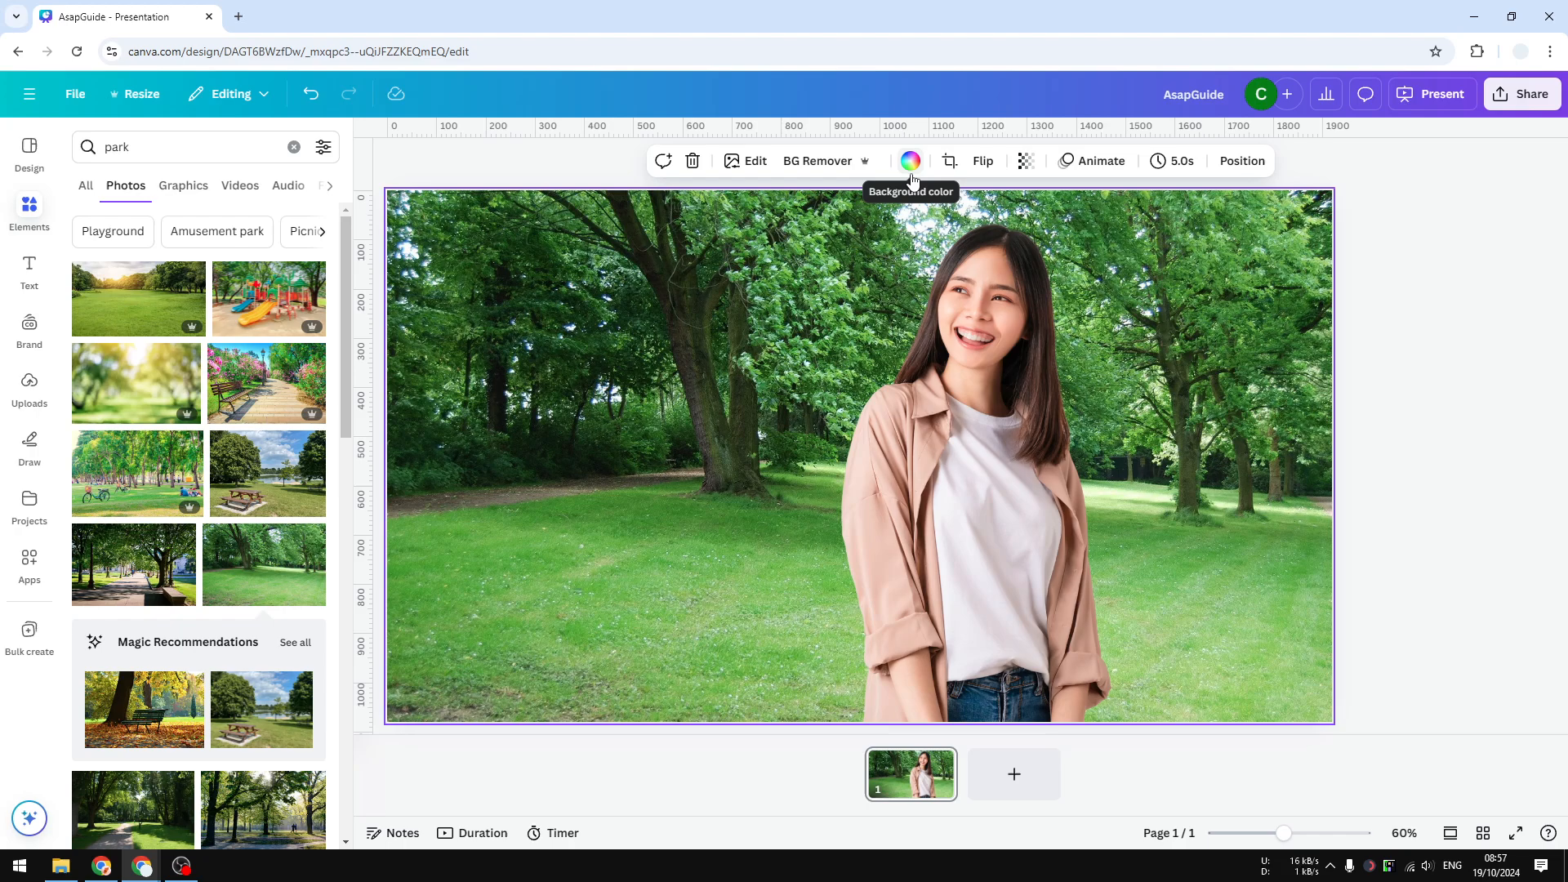
pyautogui.moveTo(775, 305)
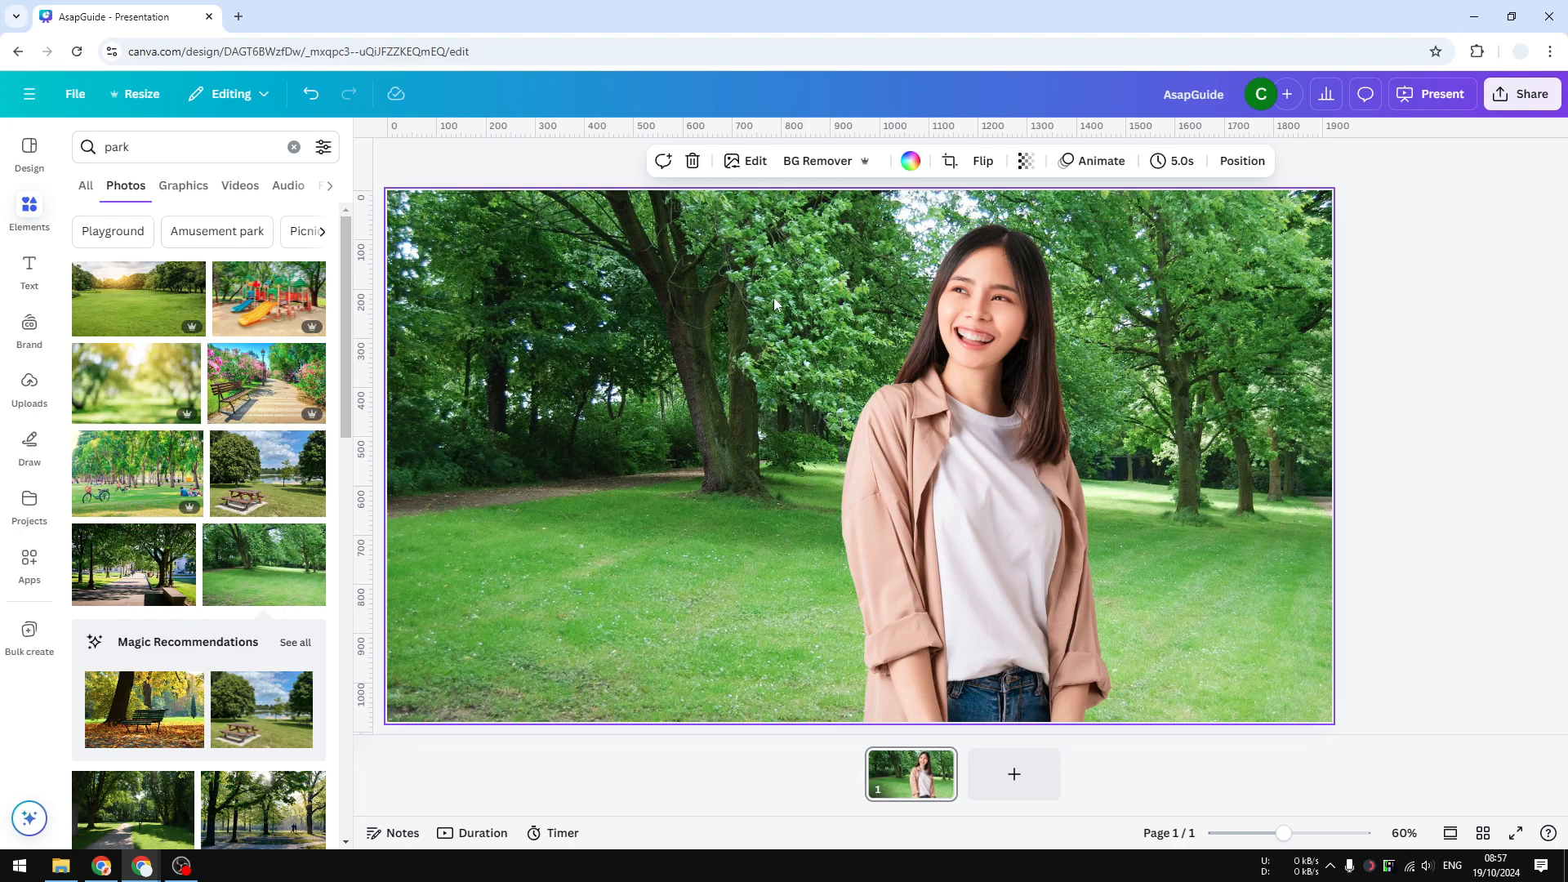
pyautogui.moveTo(583, 380)
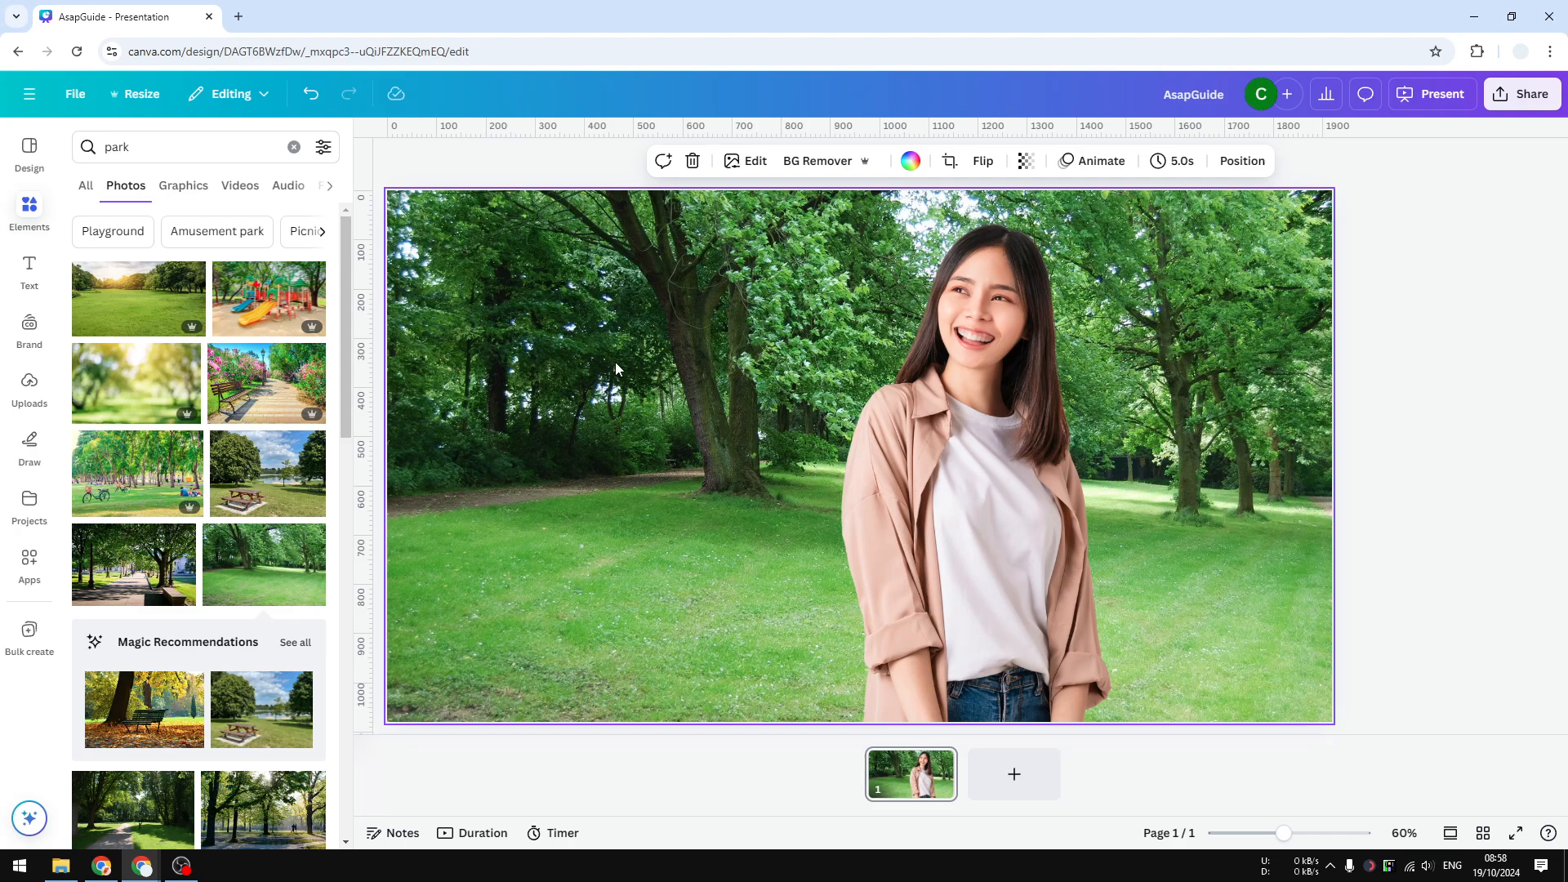
pyautogui.moveTo(638, 360)
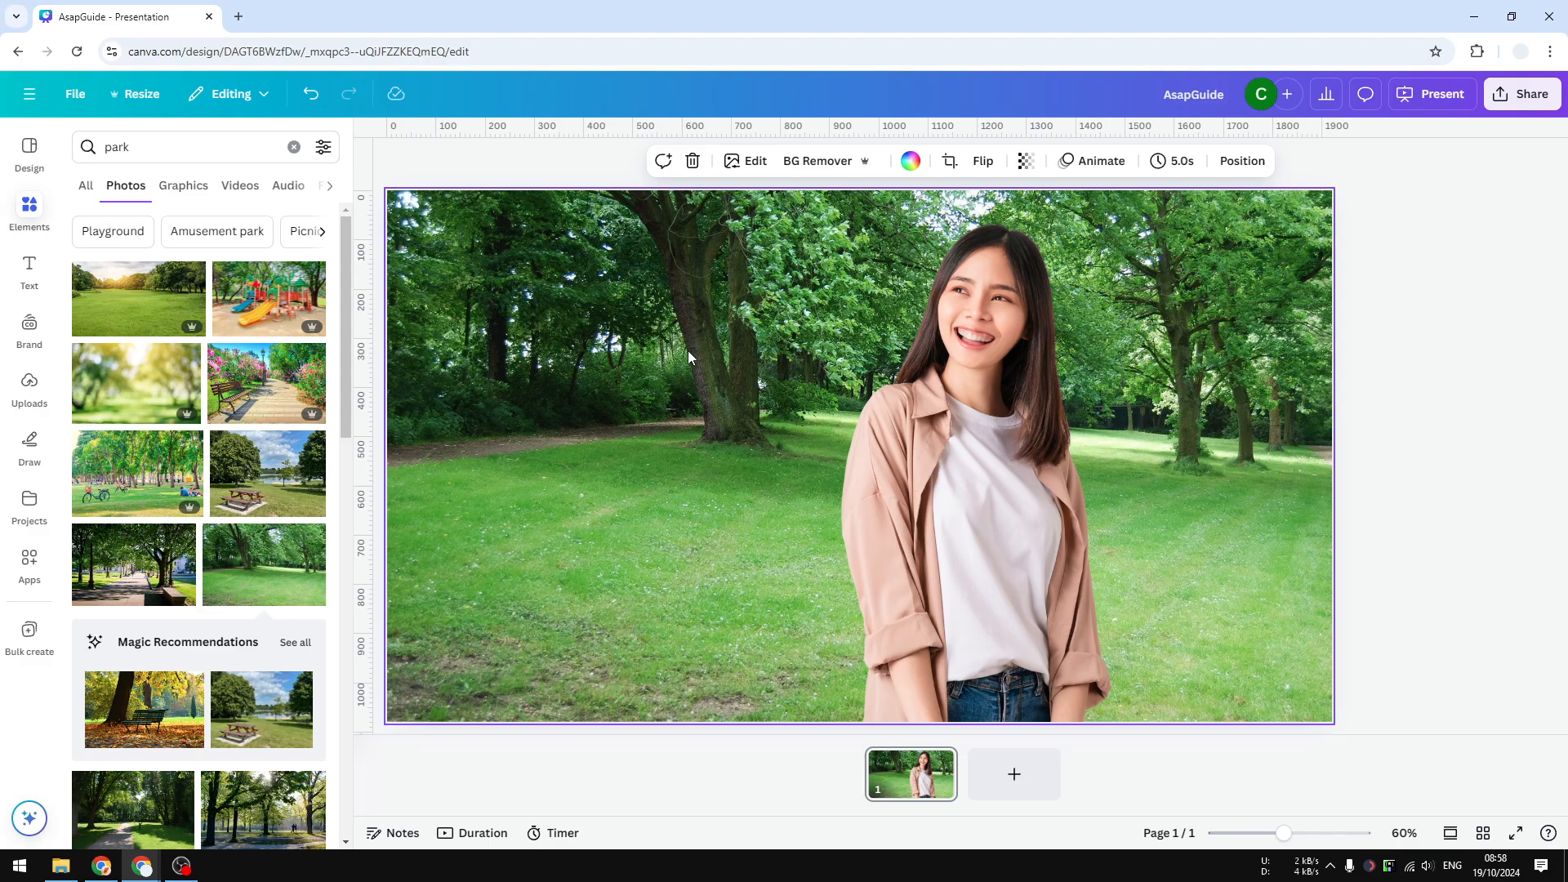
pyautogui.rightClick(688, 357)
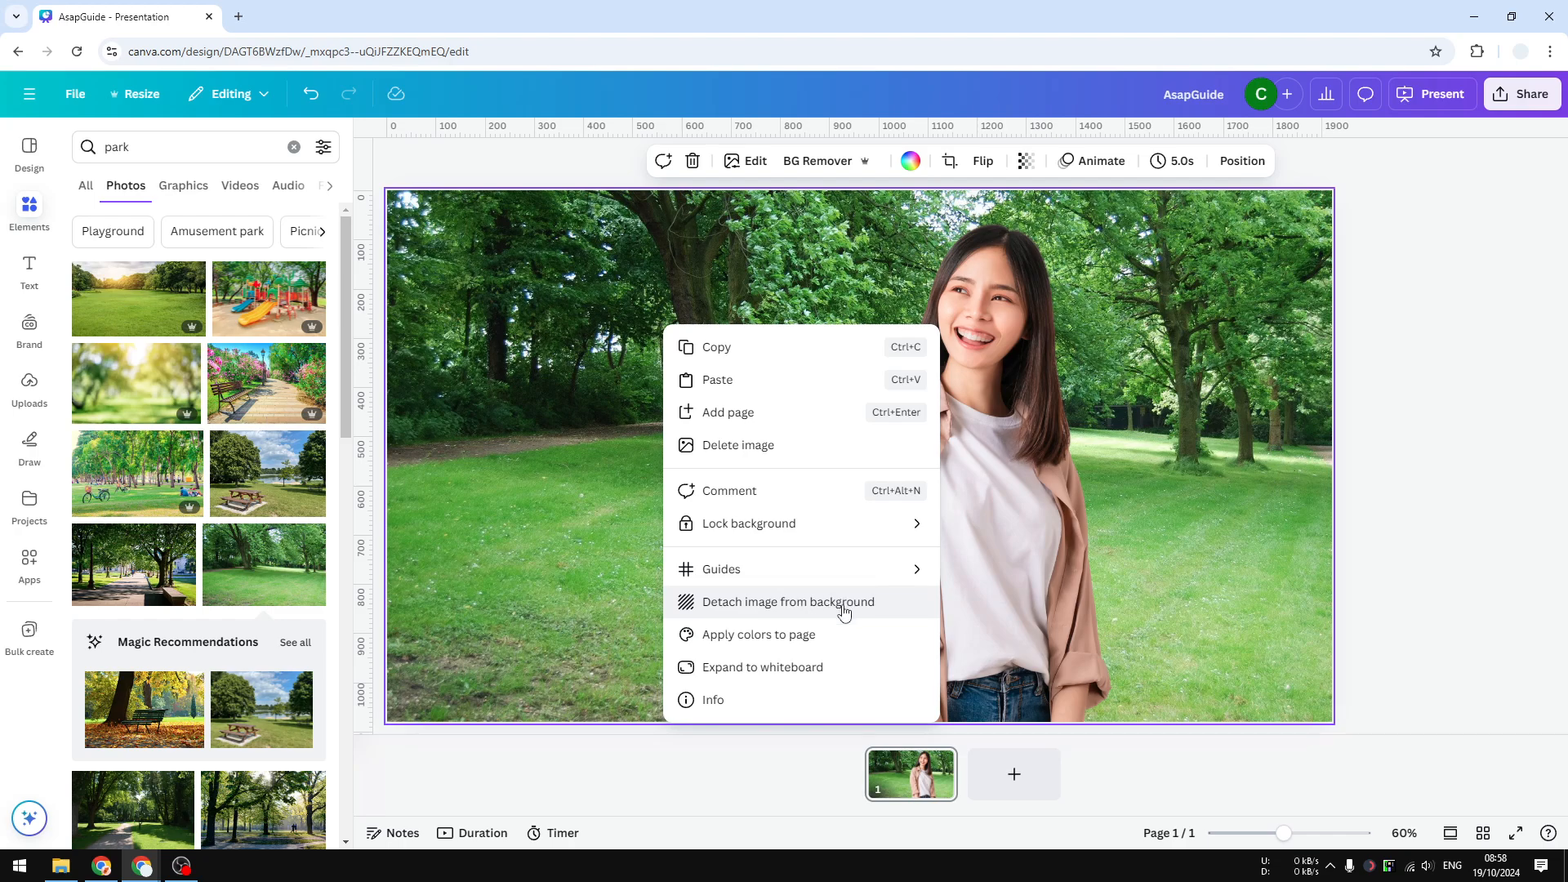
pyautogui.click(785, 601)
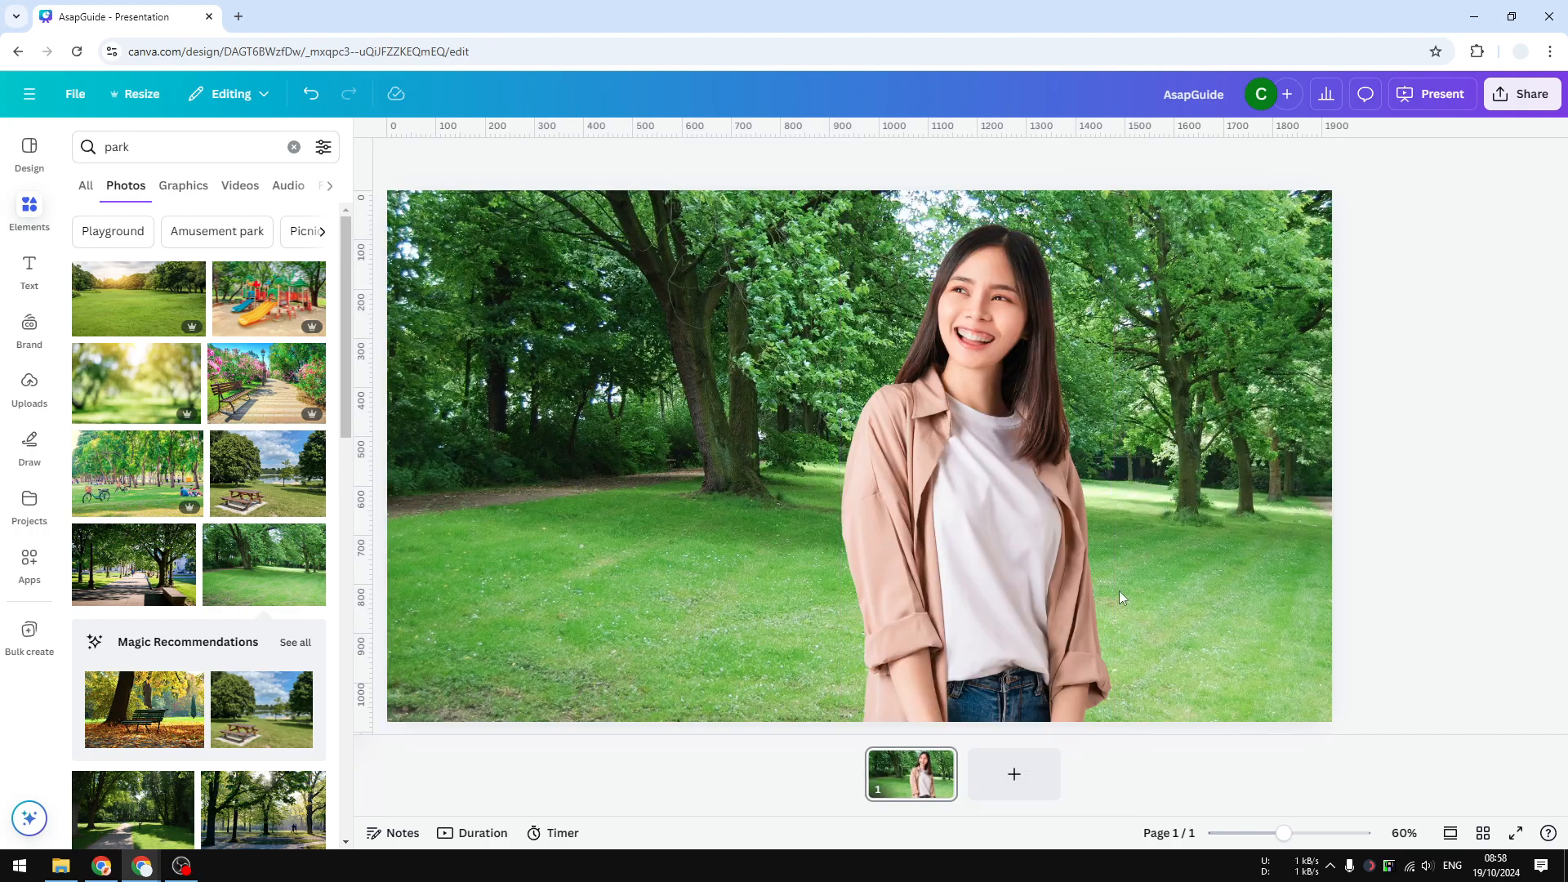
pyautogui.moveTo(1218, 530)
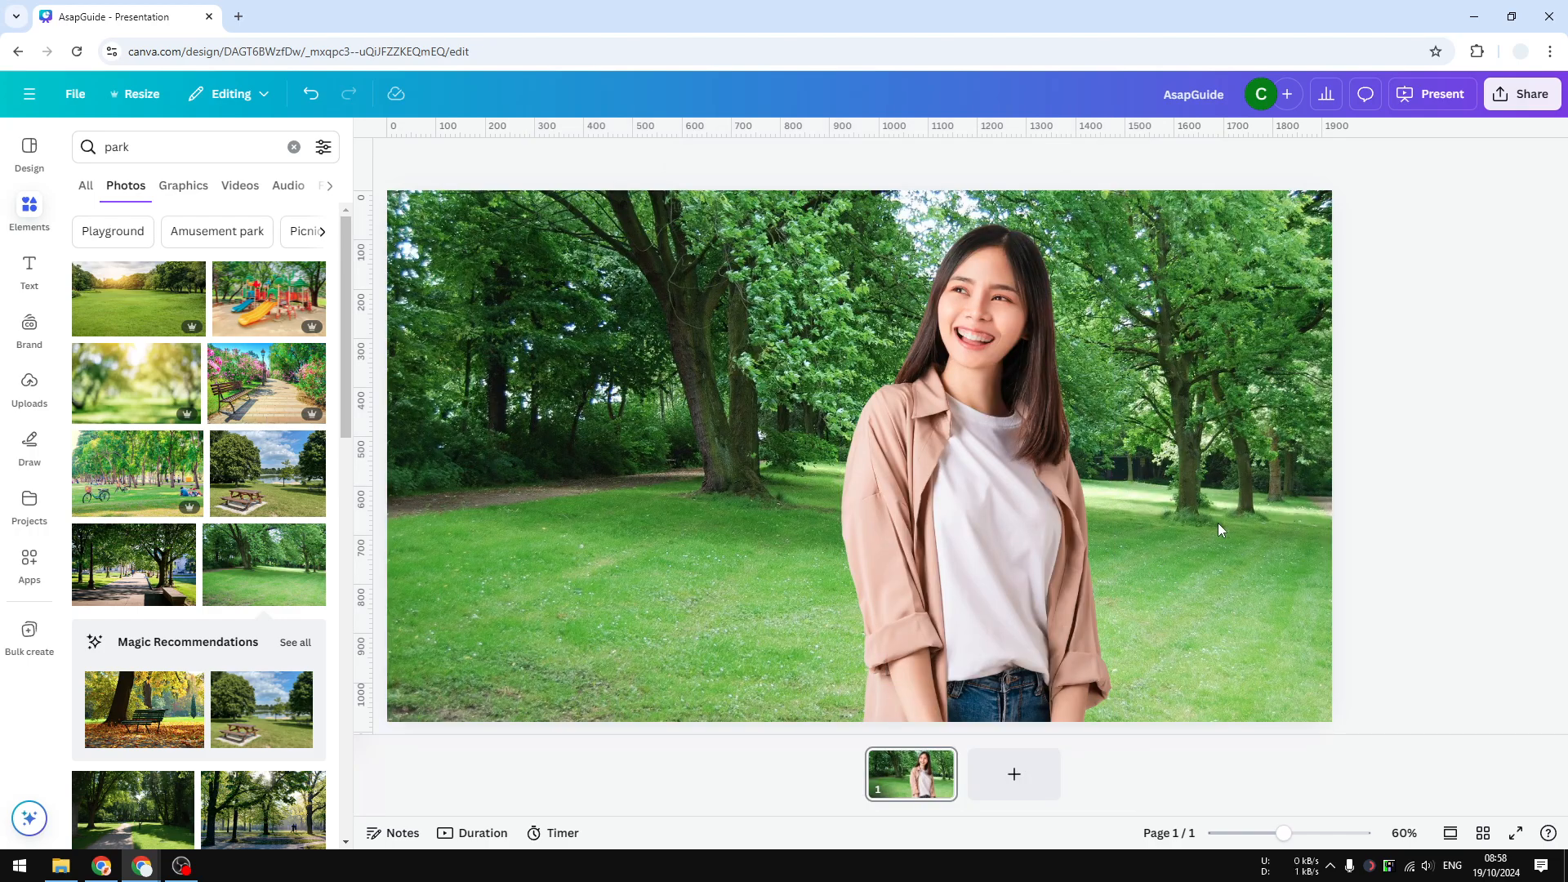